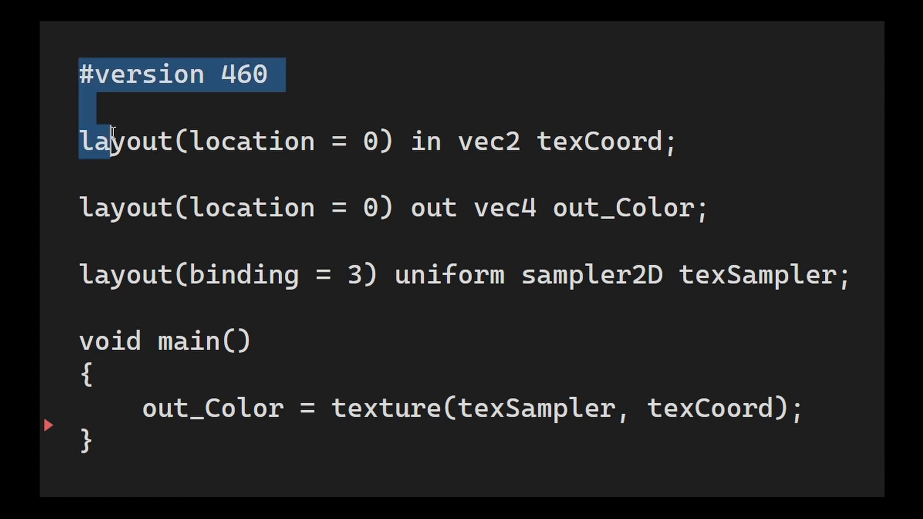
Step: Review the fragment shader with the unsized sampler2D texSampler[] array and flat int MaterialIndex input
{"action": "key", "text": "ctrl+a"}
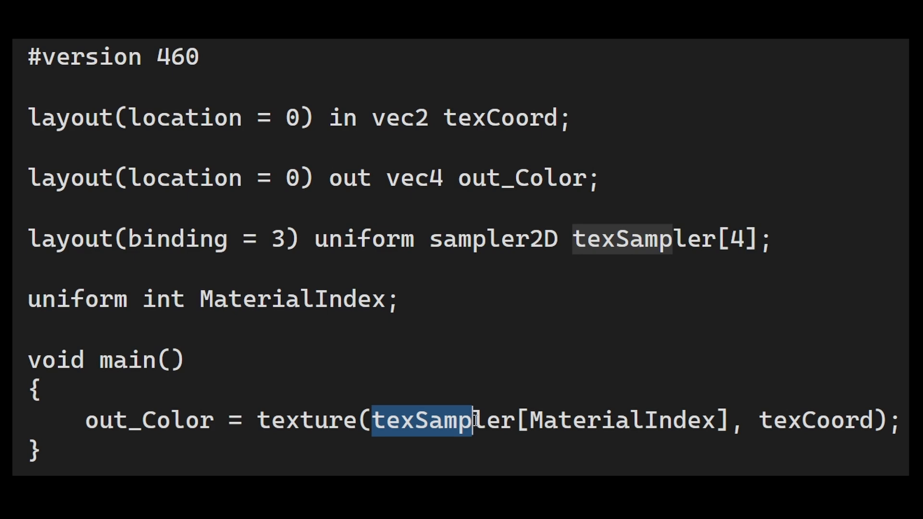
{"action": "double_click", "coordinate": [621, 420]}
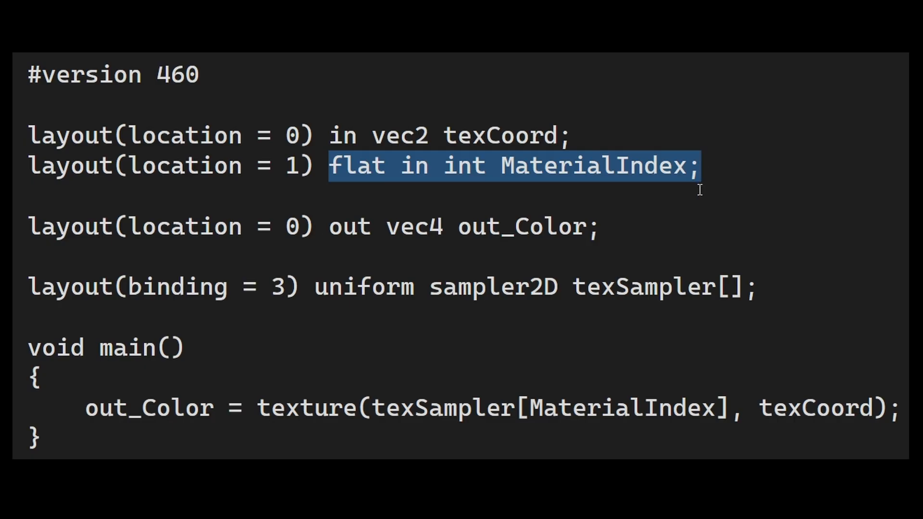
{"action": "mouse_move", "coordinate": [892, 419]}
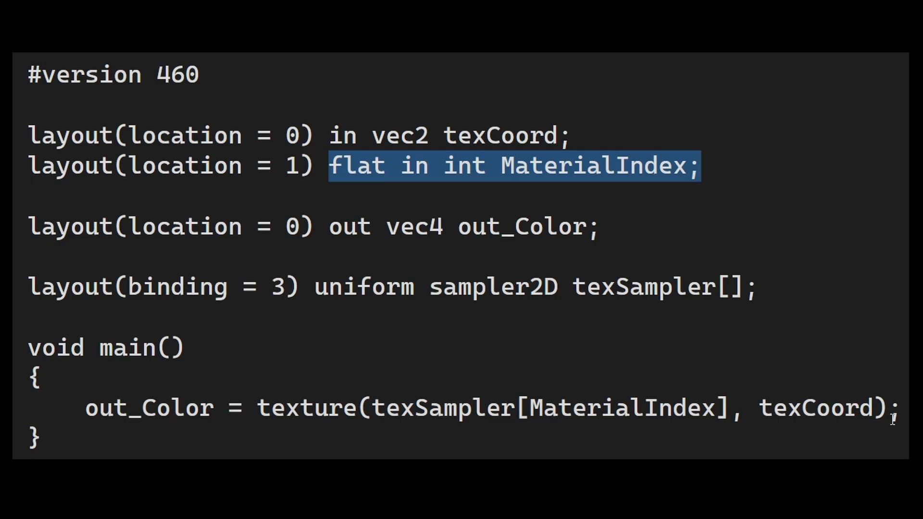
{"action": "left_click", "coordinate": [728, 287]}
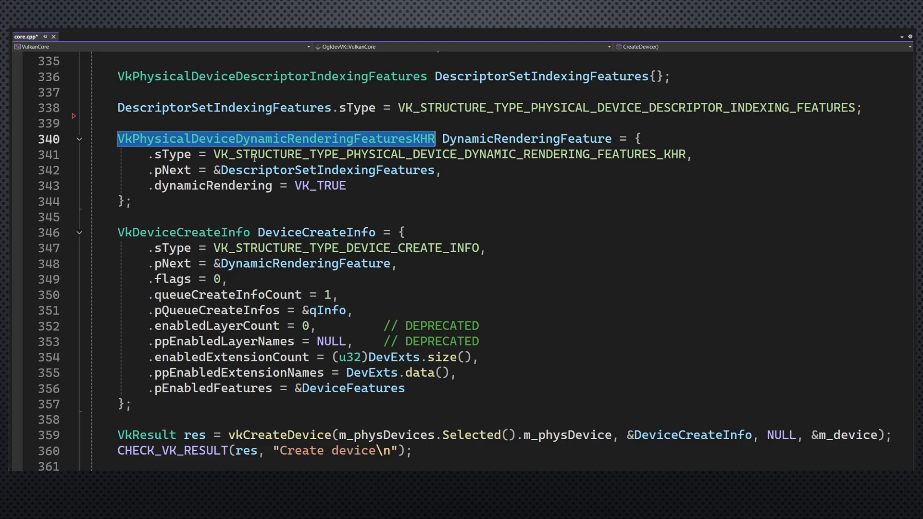
Step: Highlight VkPhysicalDeviceDescriptorIndexingFeatures in CreateDevice and scroll up to the dynamic rendering checks
{"action": "scroll", "scroll_direction": "up", "scroll_amount": 3}
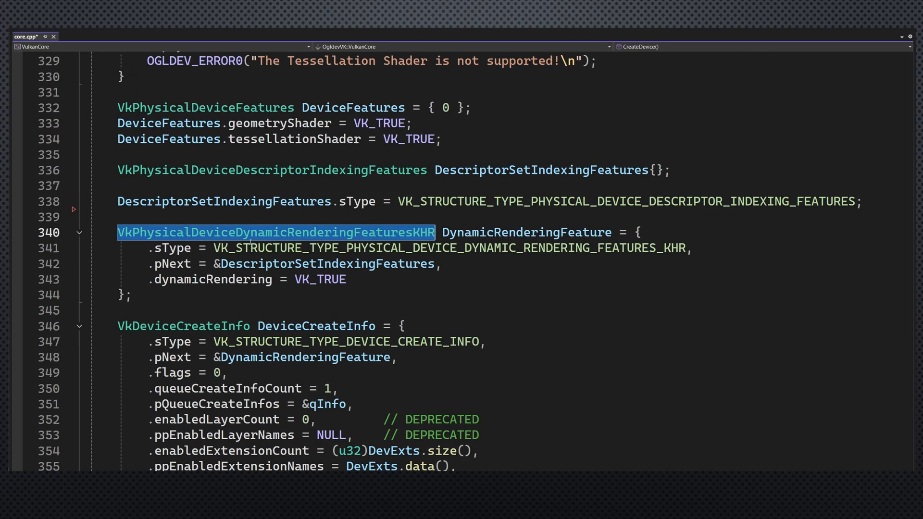
{"action": "left_click", "coordinate": [288, 263]}
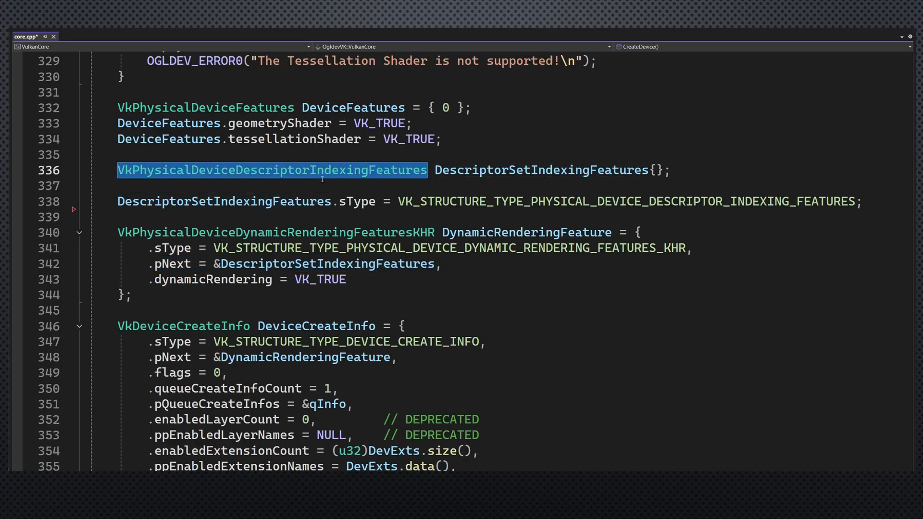
{"action": "double_click", "coordinate": [355, 201]}
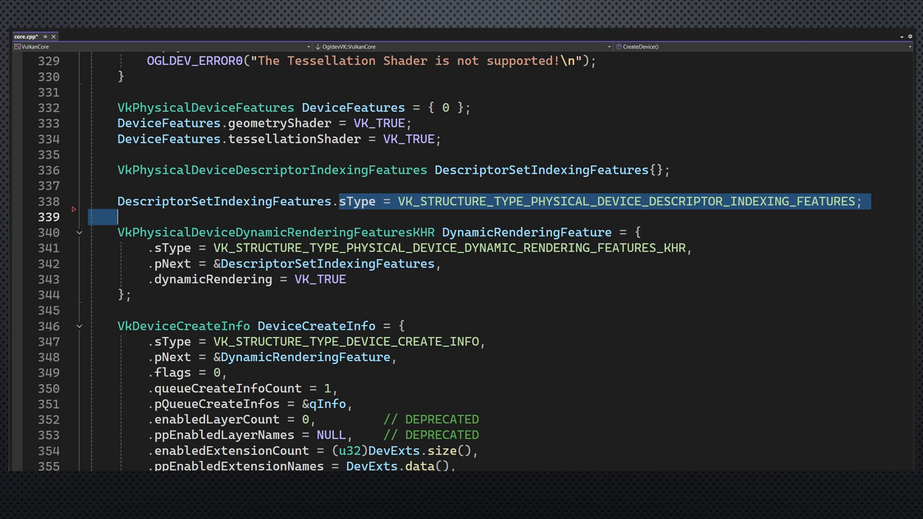
{"action": "scroll", "scroll_direction": "up", "scroll_amount": 3}
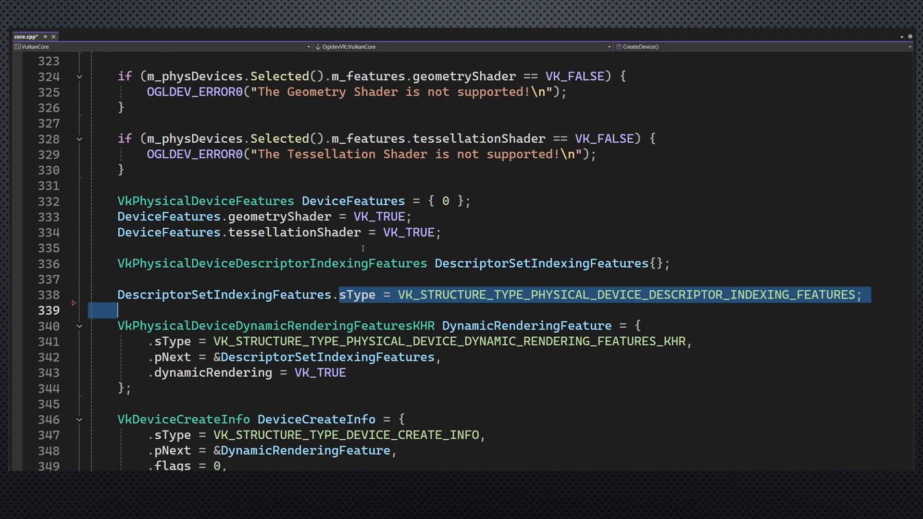
{"action": "scroll", "scroll_direction": "up", "scroll_amount": 3}
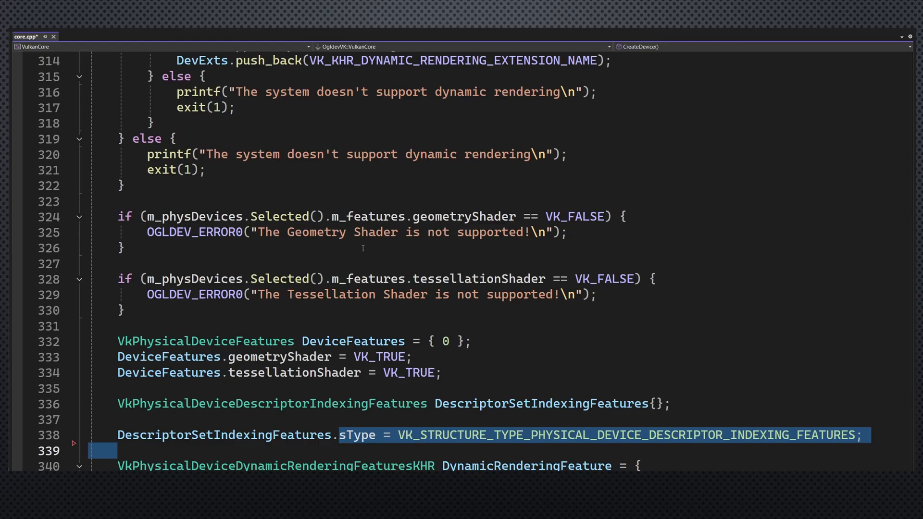
{"action": "scroll", "scroll_direction": "up", "scroll_amount": 3}
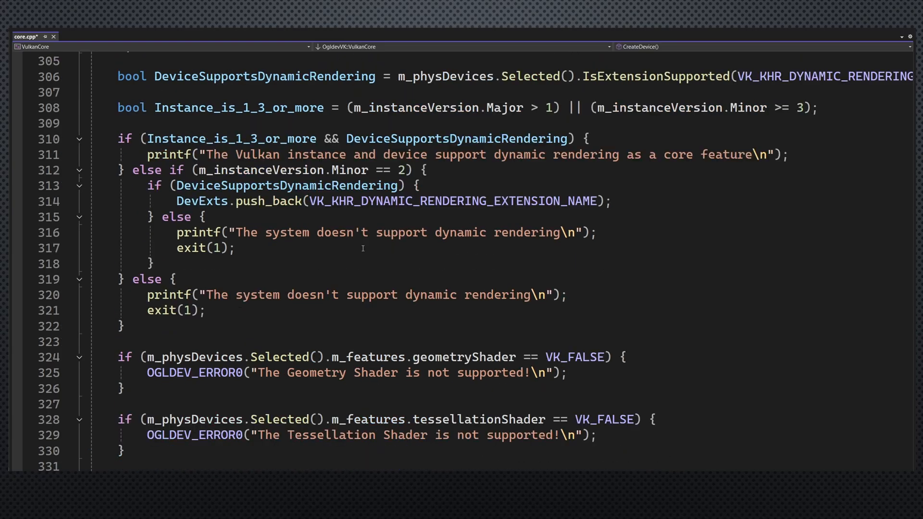
{"action": "mouse_move", "coordinate": [336, 228]}
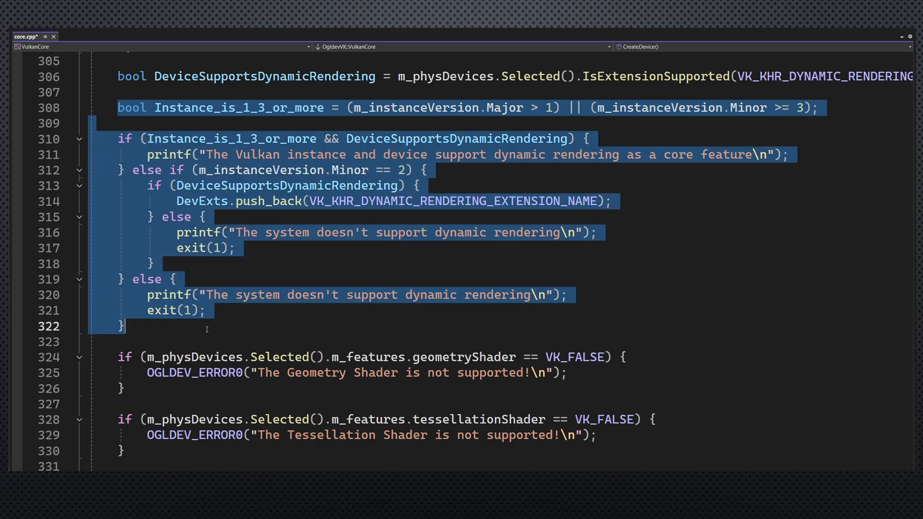
{"action": "mouse_move", "coordinate": [318, 246]}
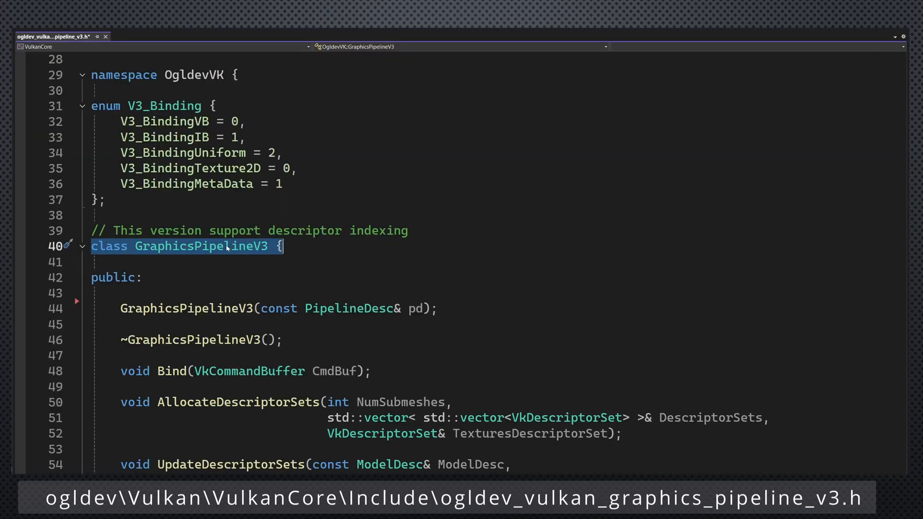
Step: Browse the GraphicsPipelineV3 class declaration in ogldev_vulkan_graphics_pipeline_v3.h
{"action": "scroll", "scroll_direction": "down", "scroll_amount": 3}
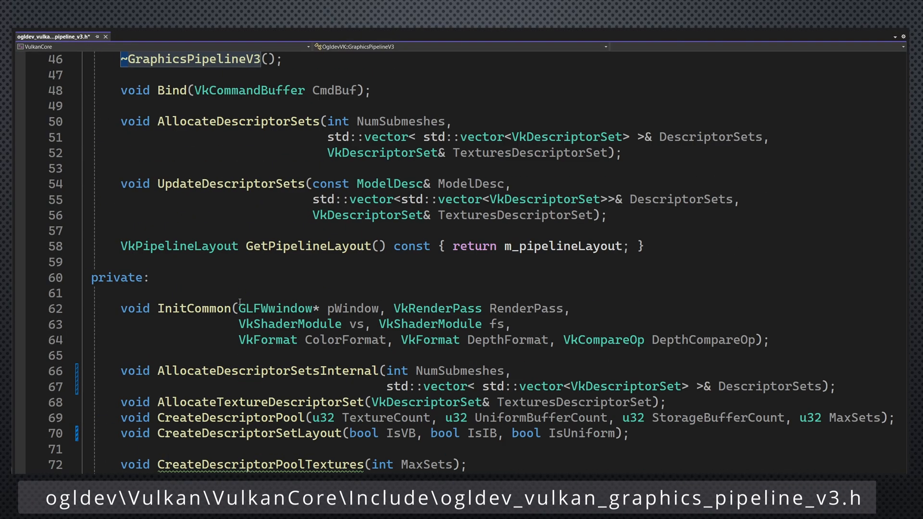
{"action": "scroll", "scroll_direction": "down", "scroll_amount": 3}
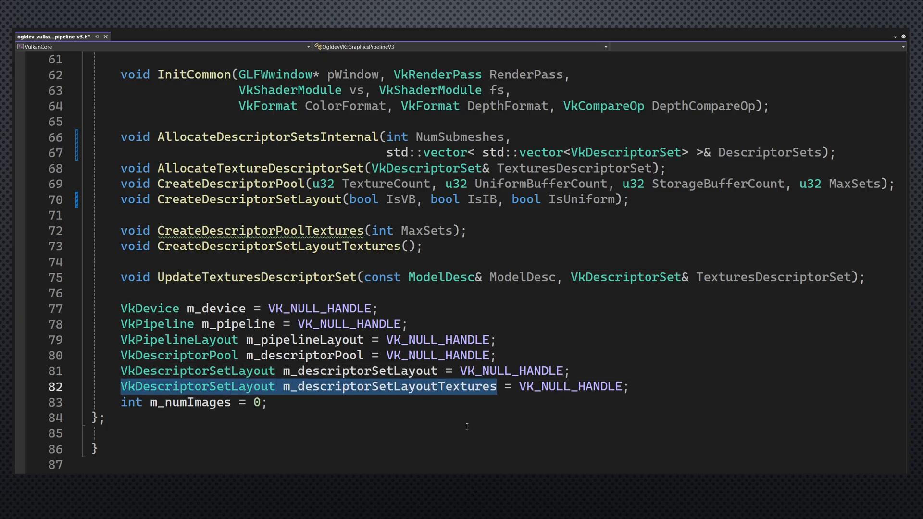
{"action": "scroll", "scroll_direction": "up", "scroll_amount": 3}
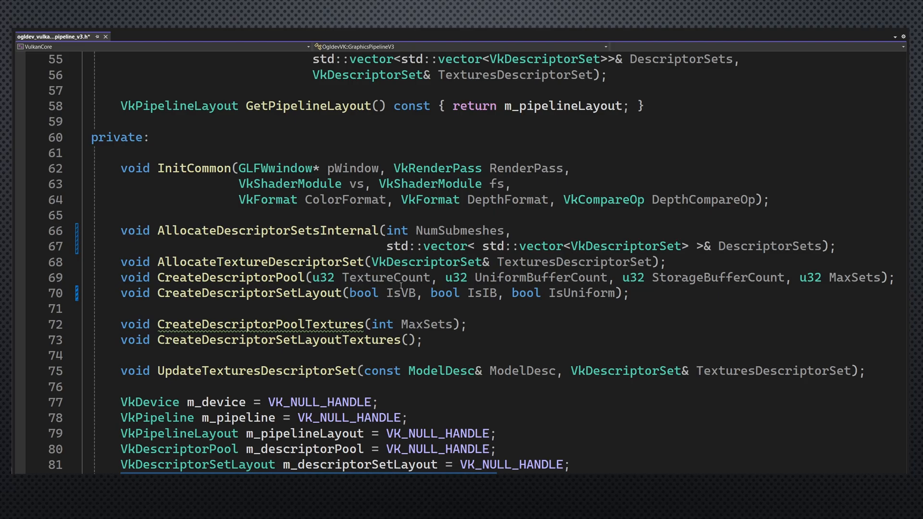
{"action": "scroll", "scroll_direction": "up", "scroll_amount": 3}
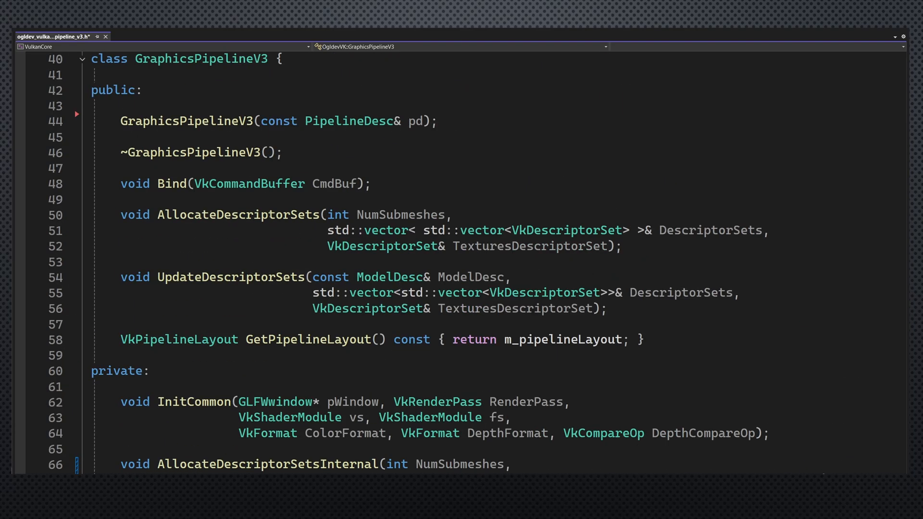
{"action": "double_click", "coordinate": [230, 277]}
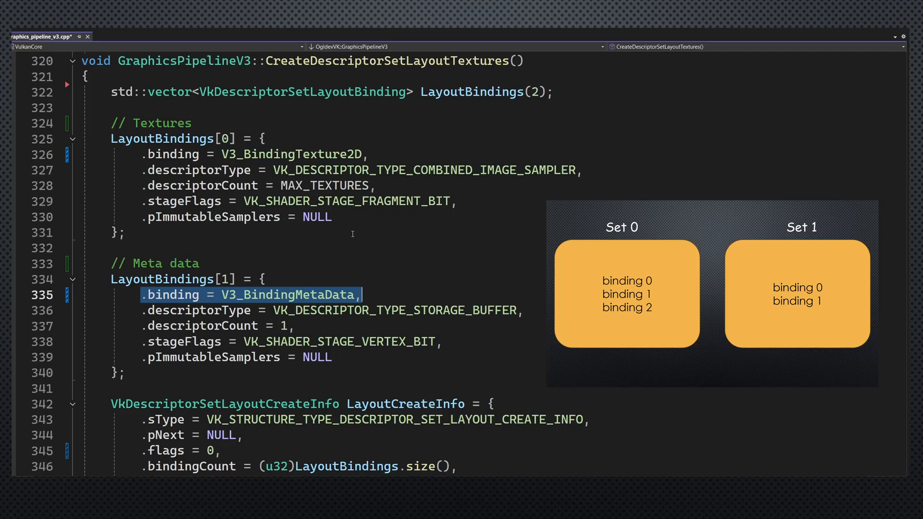
{"action": "mouse_move", "coordinate": [286, 240]}
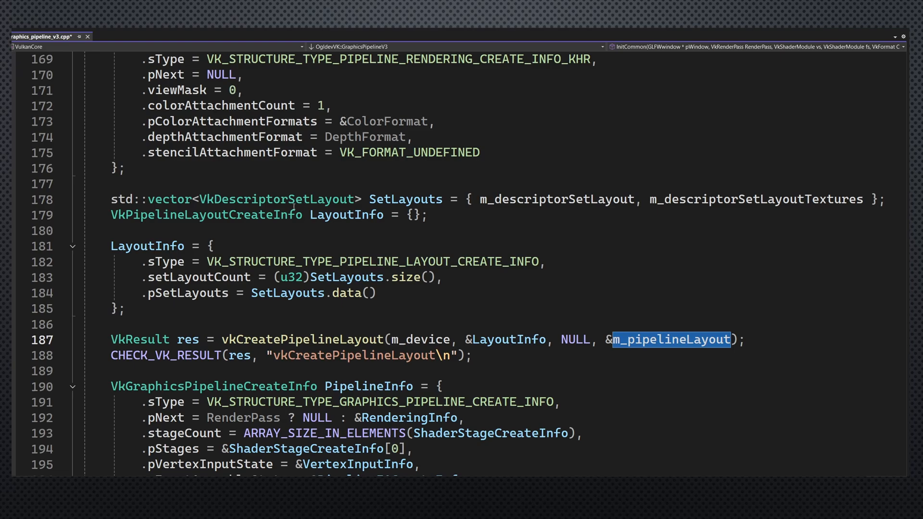
{"action": "double_click", "coordinate": [557, 199]}
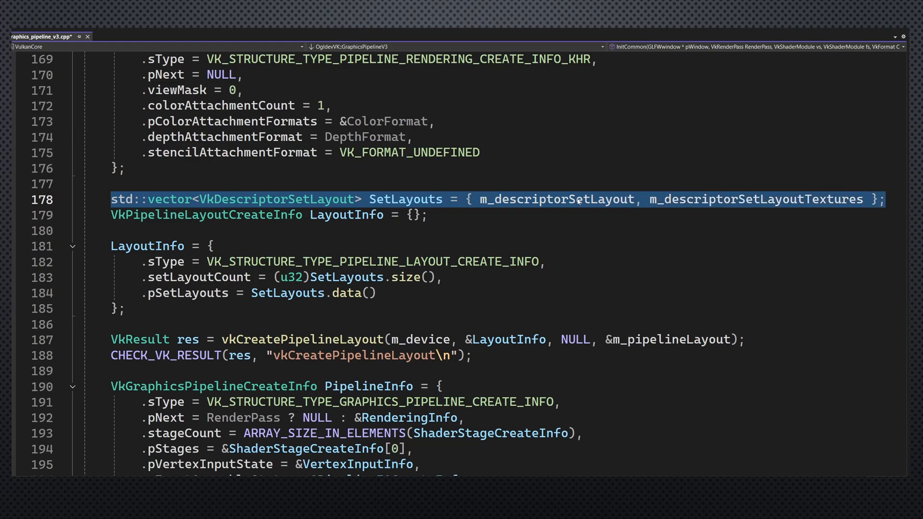
{"action": "double_click", "coordinate": [556, 199]}
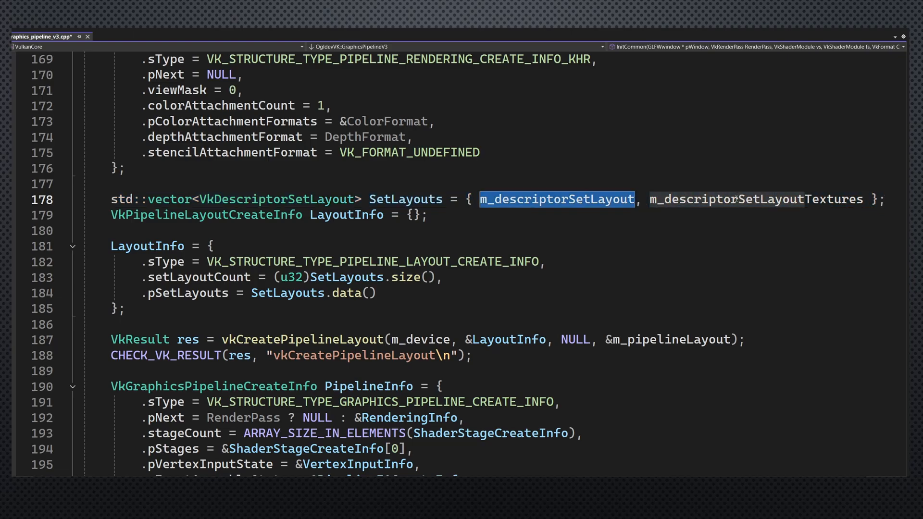
{"action": "double_click", "coordinate": [756, 199]}
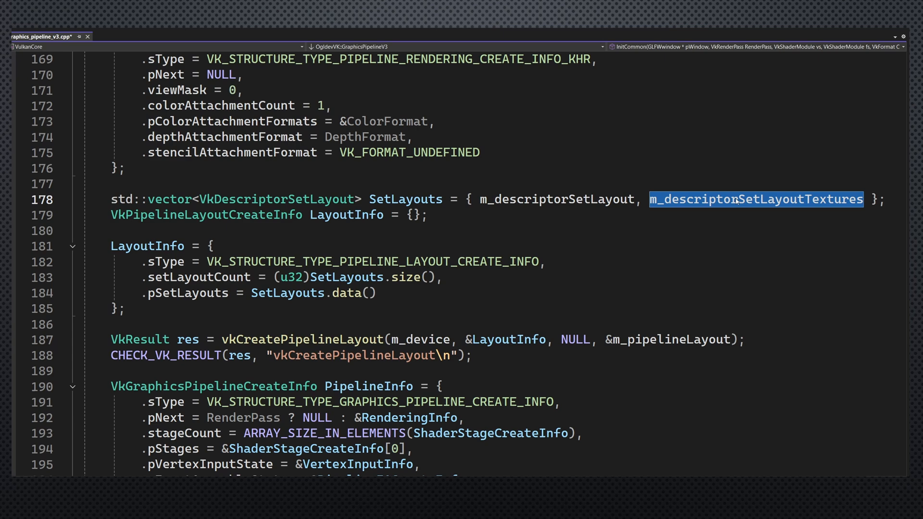
{"action": "mouse_move", "coordinate": [615, 256]}
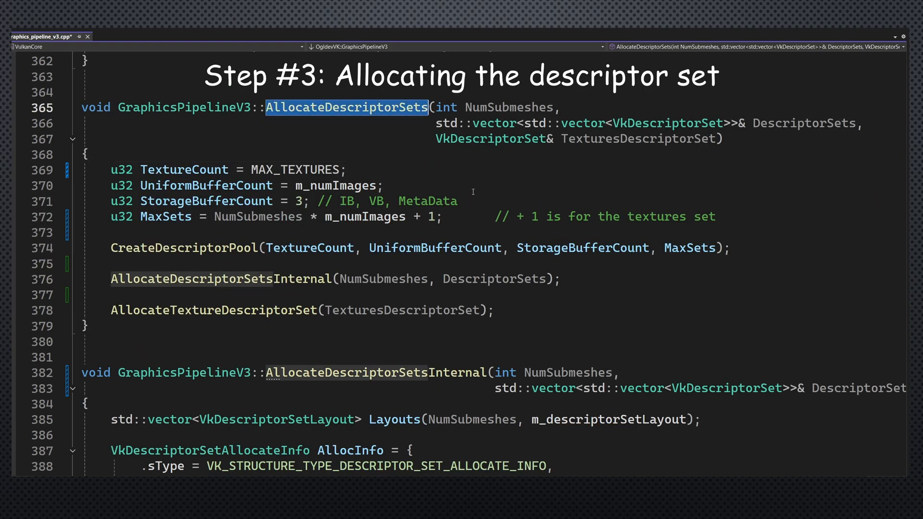
{"action": "double_click", "coordinate": [488, 138]}
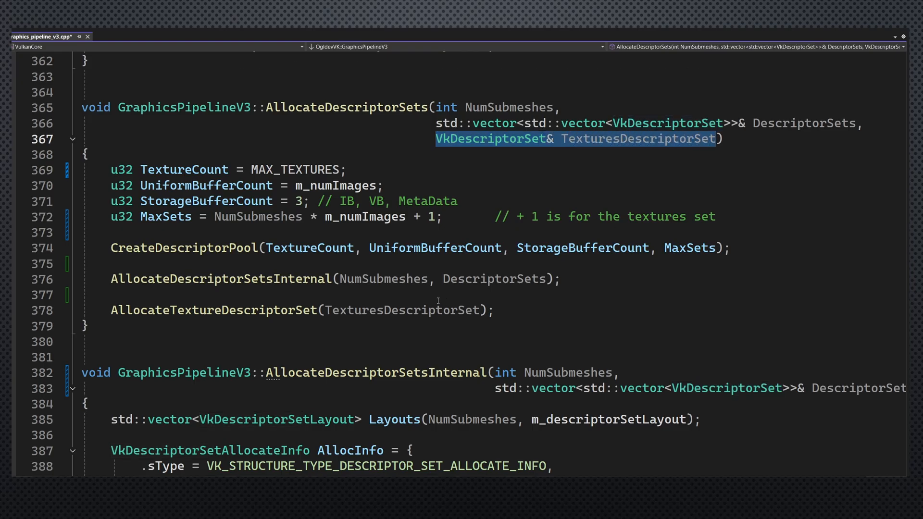
{"action": "double_click", "coordinate": [214, 310]}
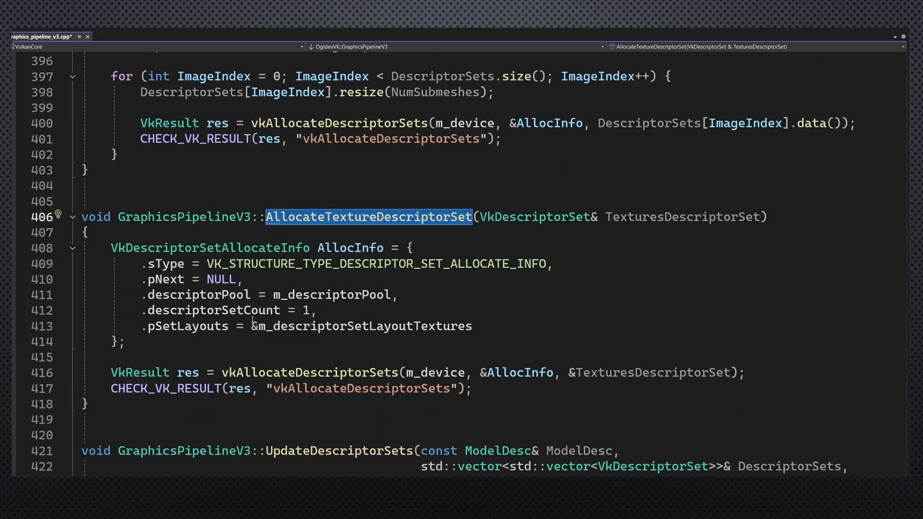
{"action": "scroll", "scroll_direction": "down", "scroll_amount": 3}
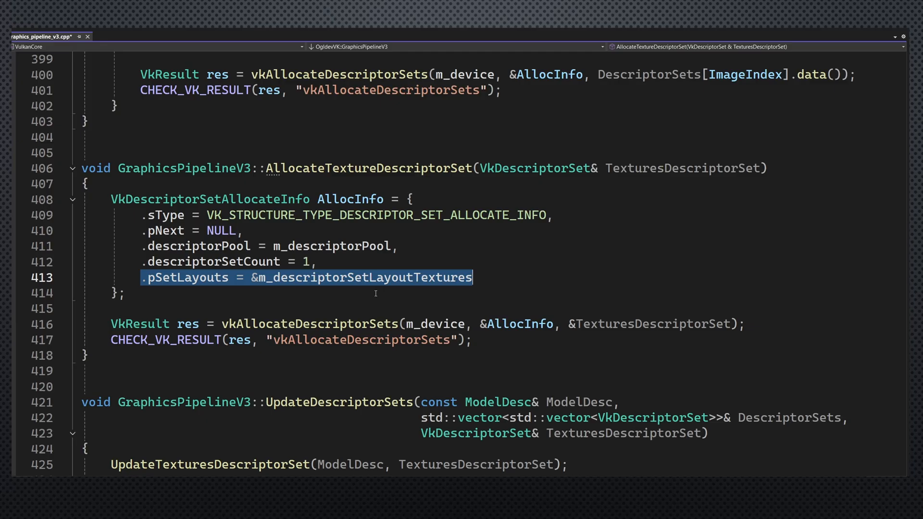
Step: Review UpdateDescriptorSets and highlight its ModelDesc parameter
{"action": "scroll", "scroll_direction": "down", "scroll_amount": 3}
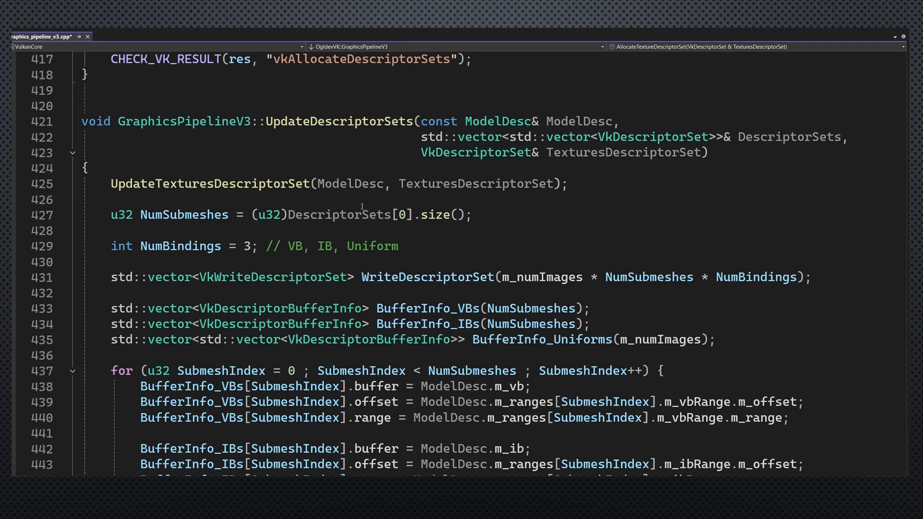
{"action": "double_click", "coordinate": [338, 121]}
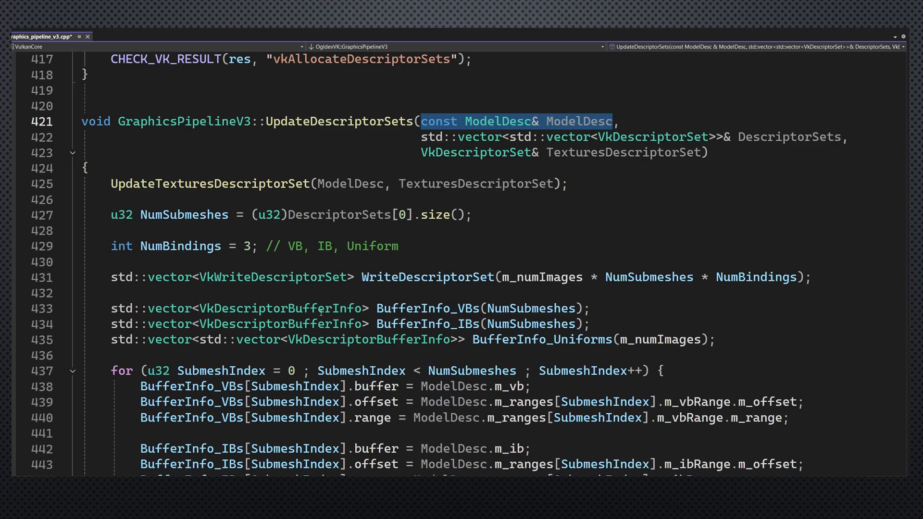
{"action": "scroll", "scroll_direction": "down", "scroll_amount": 3}
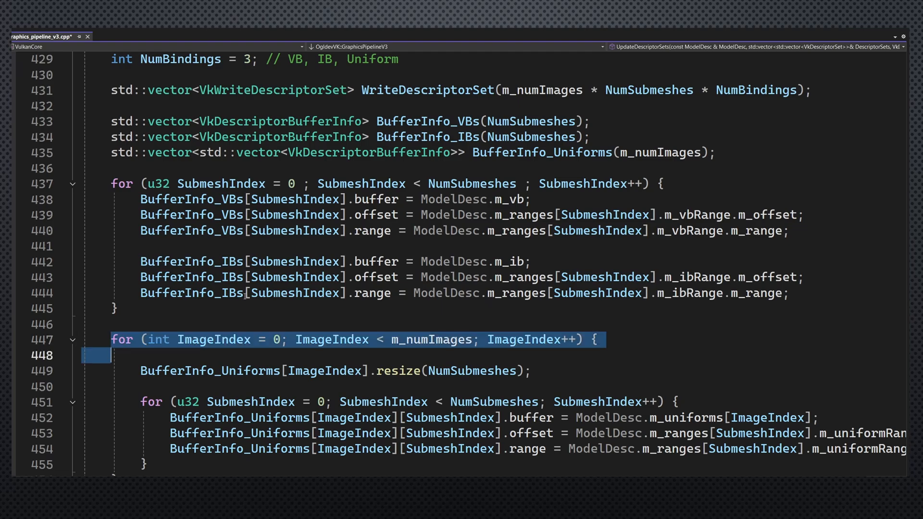
{"action": "scroll", "scroll_direction": "up", "scroll_amount": 3}
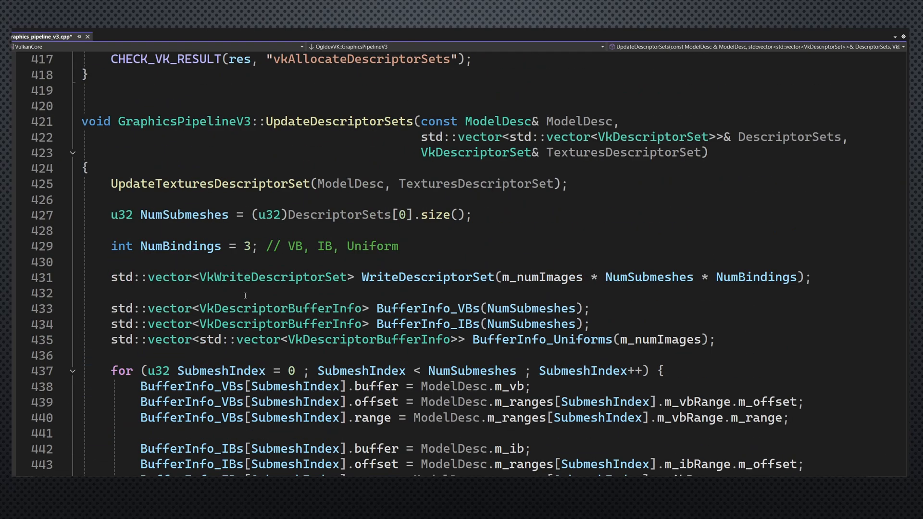
Step: Highlight the UpdateTexturesDescriptorSet call with its ModelDesc argument and go to its definition
{"action": "double_click", "coordinate": [210, 230]}
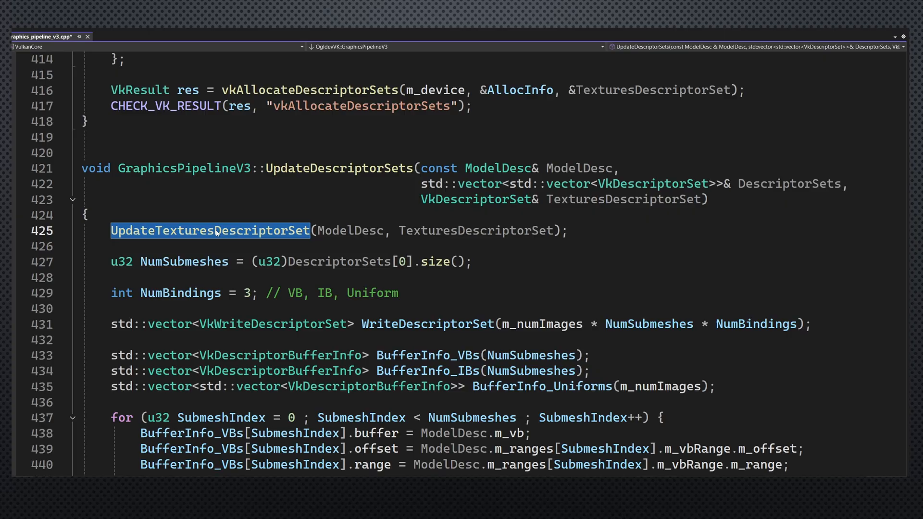
{"action": "double_click", "coordinate": [350, 230]}
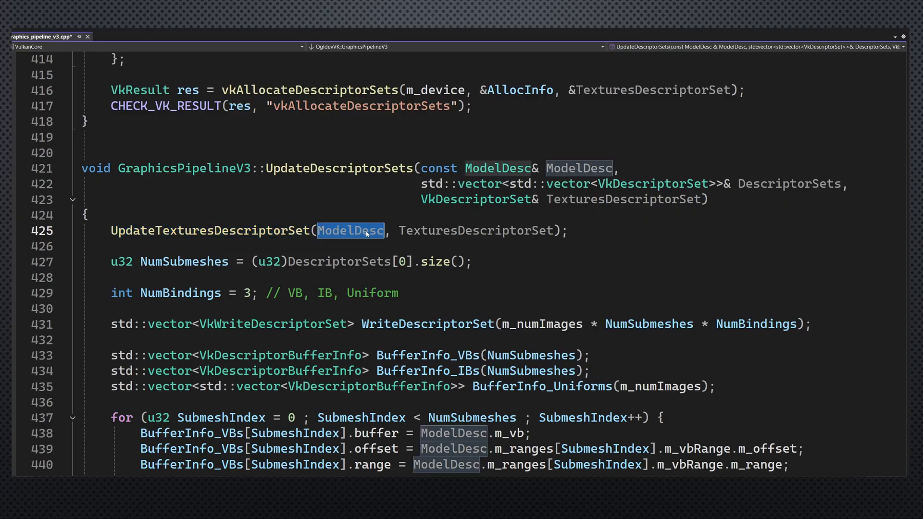
{"action": "double_click", "coordinate": [475, 230]}
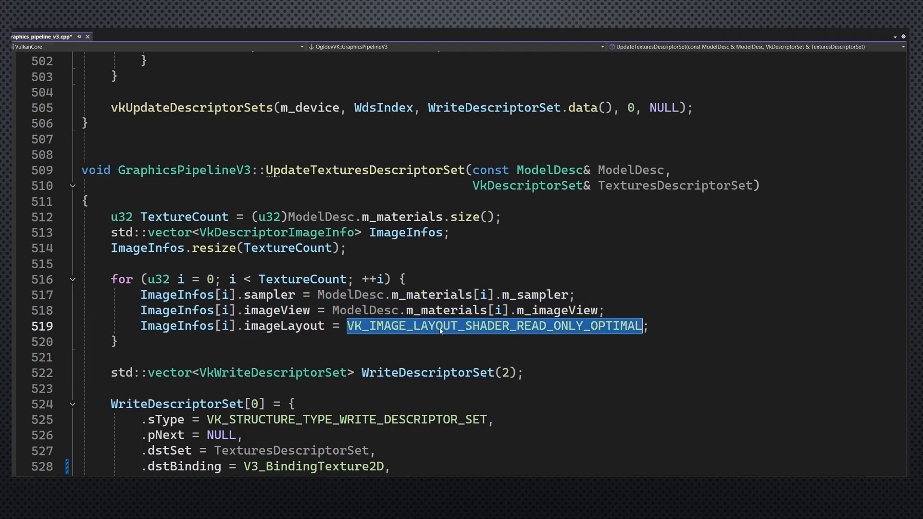
Step: Scroll through the texture and metadata descriptor writes toward CreateDescriptorPool
{"action": "scroll", "scroll_direction": "down", "scroll_amount": 3}
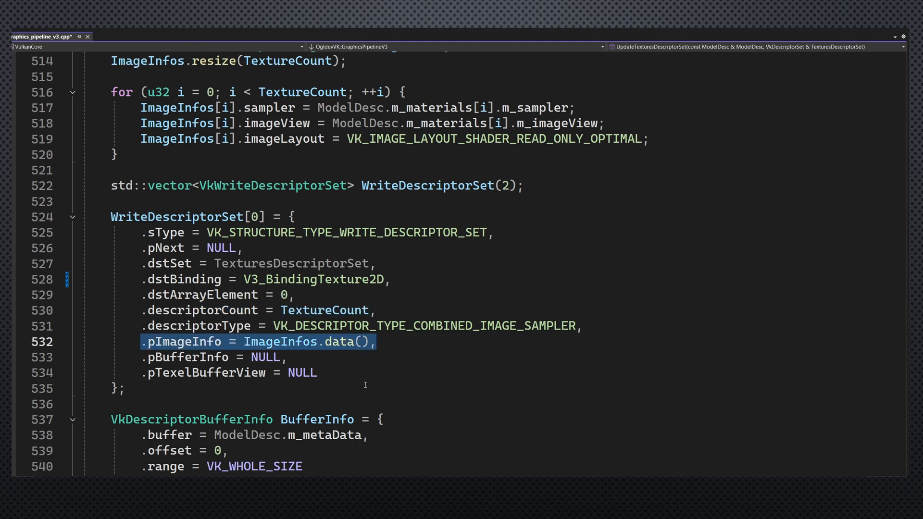
{"action": "scroll", "scroll_direction": "down", "scroll_amount": 3}
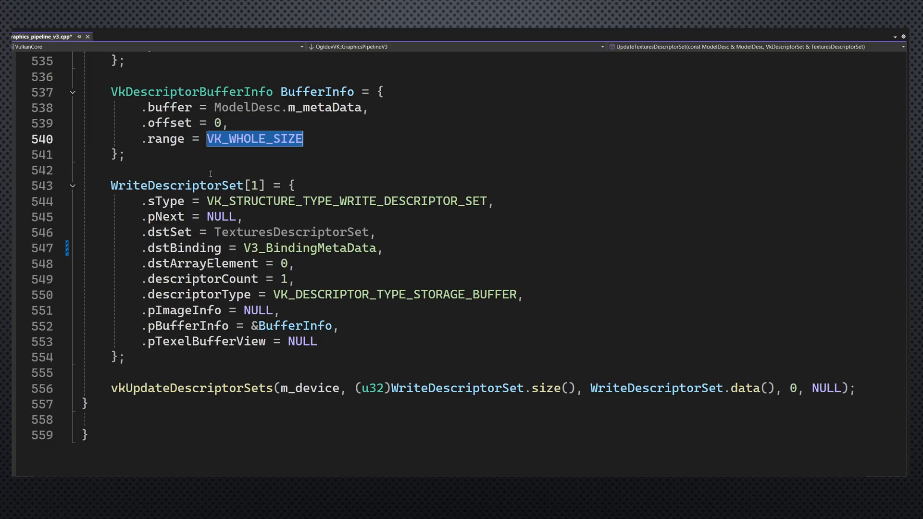
{"action": "scroll", "scroll_direction": "up", "scroll_amount": 3}
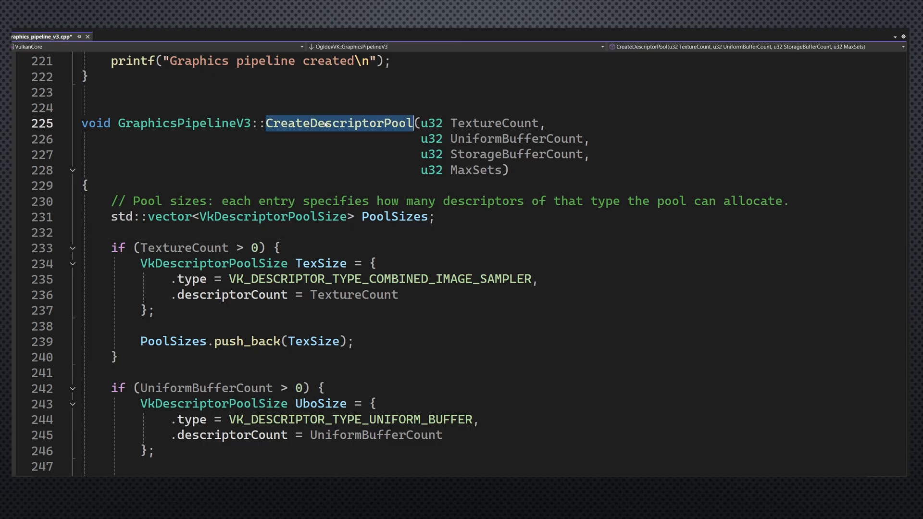
Step: Highlight CreateDescriptorPool, the PoolSizes vector of VkDescriptorPoolSize and TextureCount as the texture descriptor count
{"action": "double_click", "coordinate": [338, 123]}
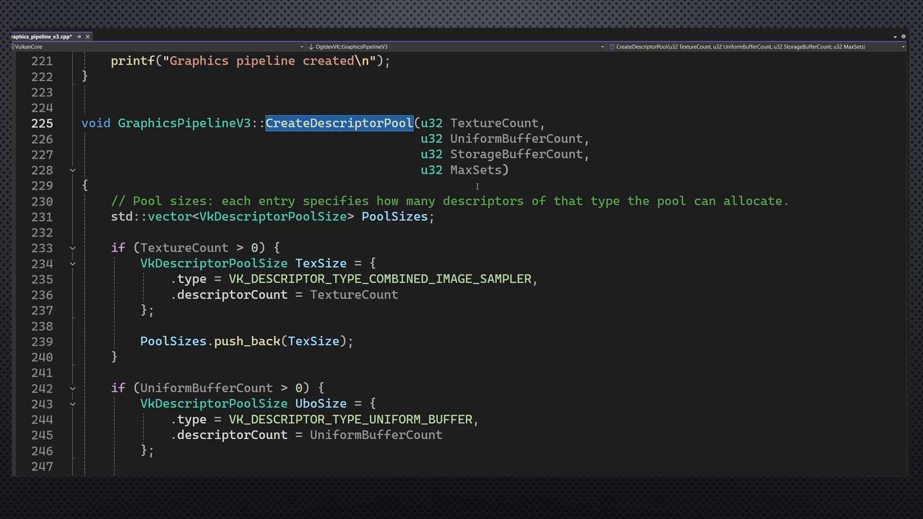
{"action": "double_click", "coordinate": [476, 170]}
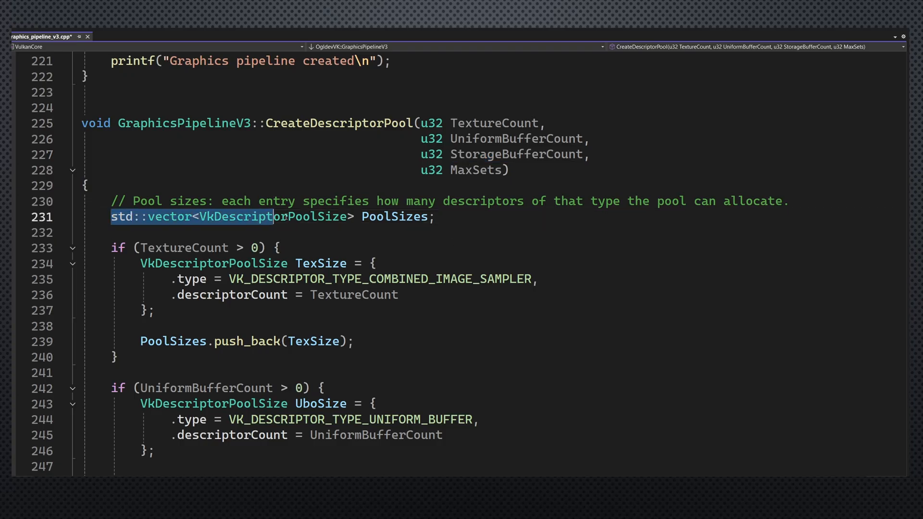
{"action": "double_click", "coordinate": [273, 216]}
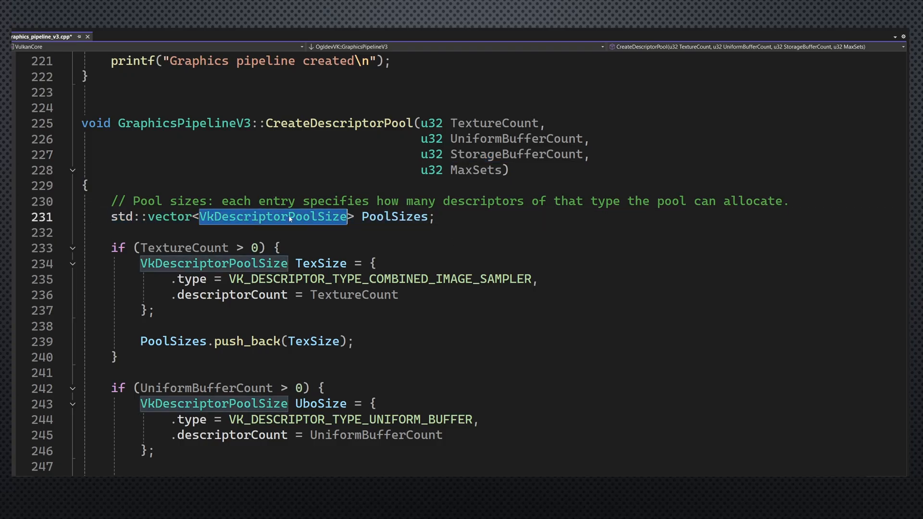
{"action": "scroll", "scroll_direction": "down", "scroll_amount": 3}
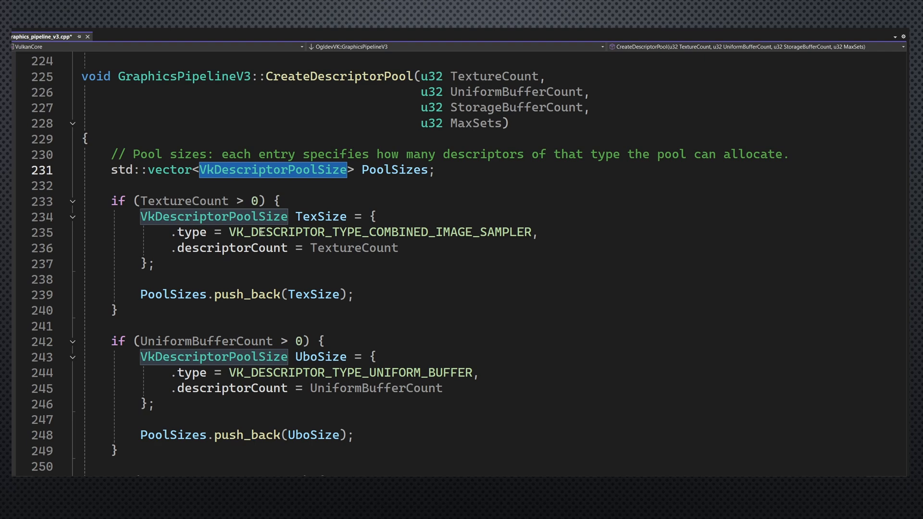
{"action": "double_click", "coordinate": [354, 248]}
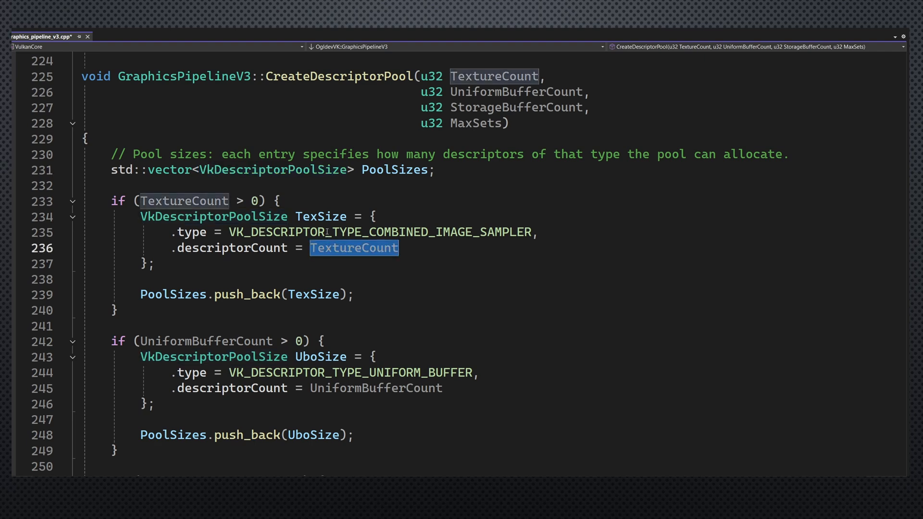
Step: Highlight the pPoolSizes assignment and the vkCreateDescriptorPool call, then continue to AllocateDescriptorSets
{"action": "scroll", "scroll_direction": "down", "scroll_amount": 3}
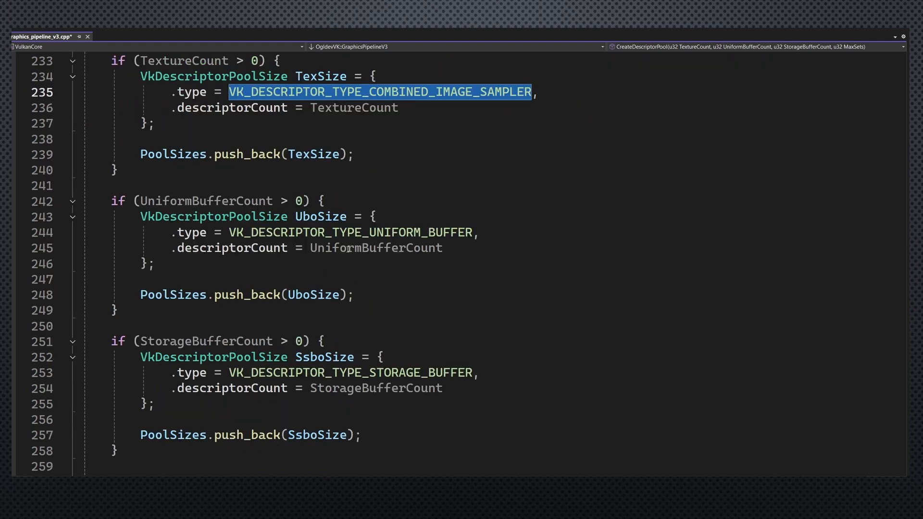
{"action": "scroll", "scroll_direction": "down", "scroll_amount": 3}
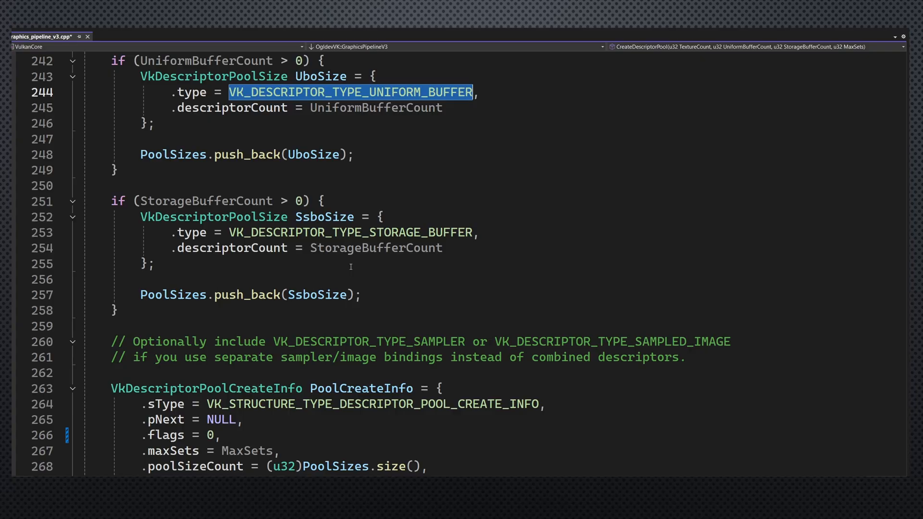
{"action": "scroll", "scroll_direction": "down", "scroll_amount": 3}
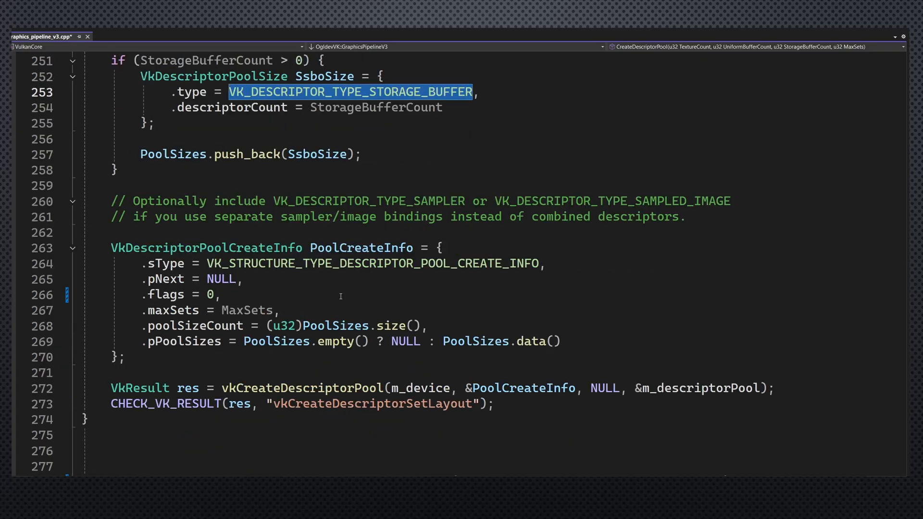
{"action": "double_click", "coordinate": [206, 247]}
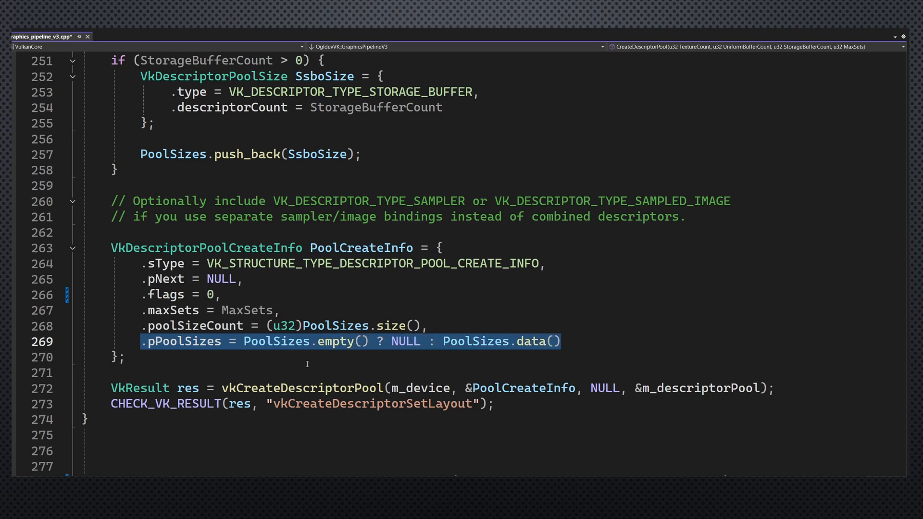
{"action": "double_click", "coordinate": [301, 387]}
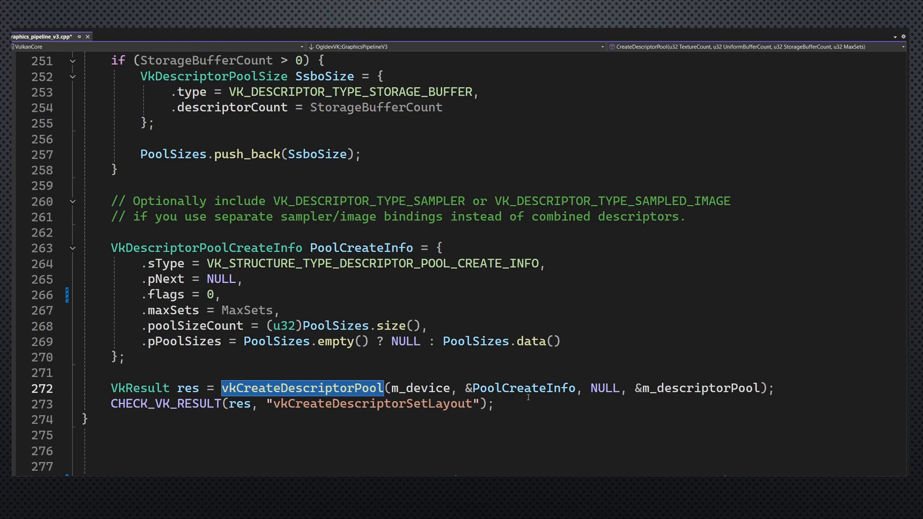
{"action": "scroll", "scroll_direction": "down", "scroll_amount": 3}
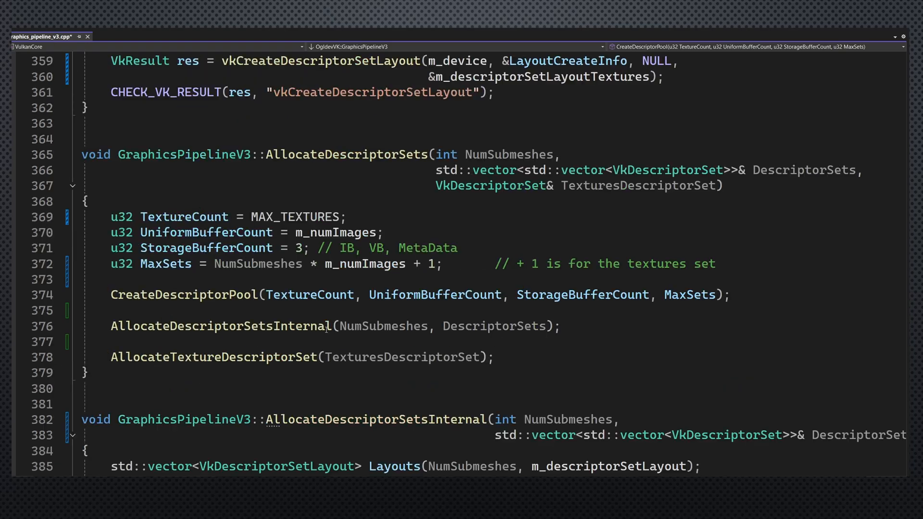
Step: Highlight TextureCount = MAX_TEXTURES and the TextureCount and UniformBufferCount passed to descriptor pool creation
{"action": "left_click", "coordinate": [184, 216]}
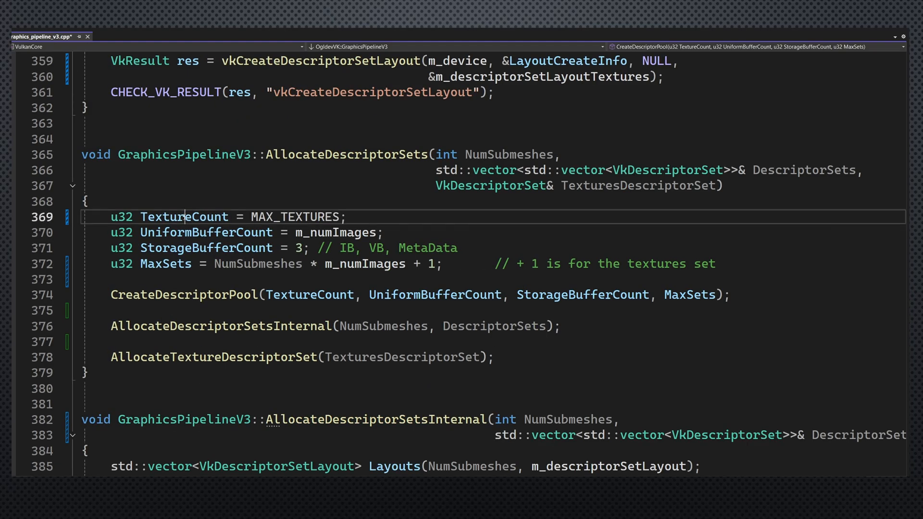
{"action": "double_click", "coordinate": [294, 217]}
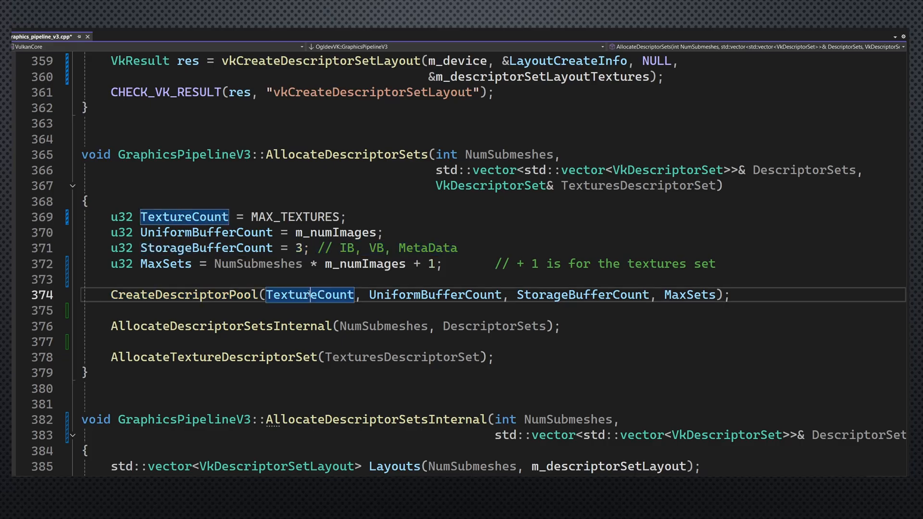
{"action": "double_click", "coordinate": [434, 294]}
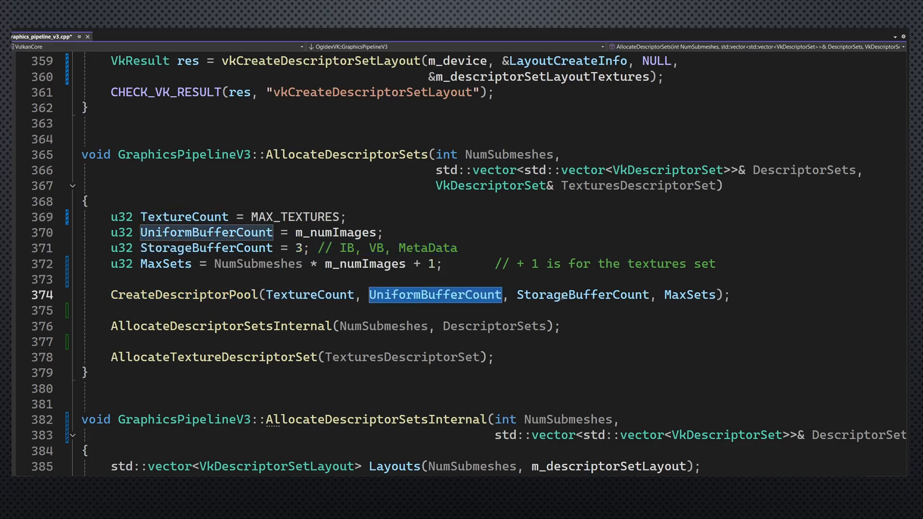
{"action": "double_click", "coordinate": [689, 294]}
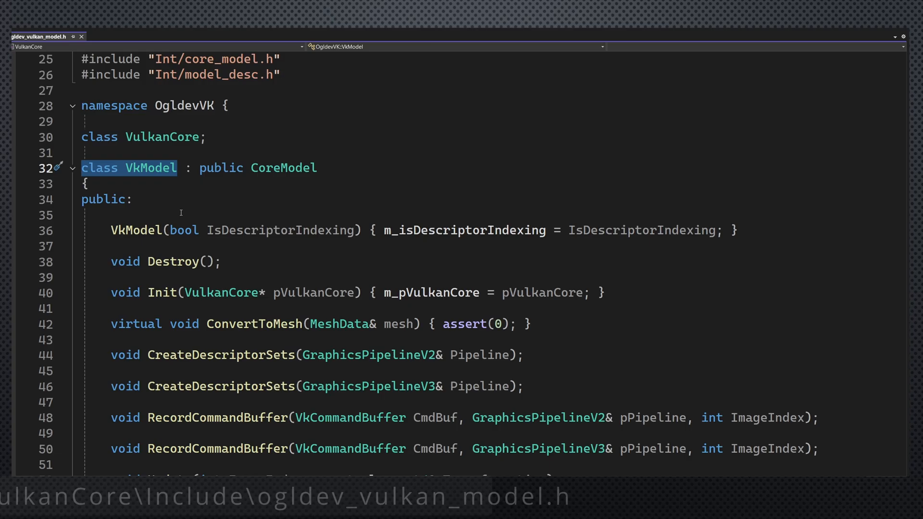
Step: Highlight the m_isDescriptorIndexing member declaration in the VkModel class
{"action": "scroll", "scroll_direction": "down", "scroll_amount": 3}
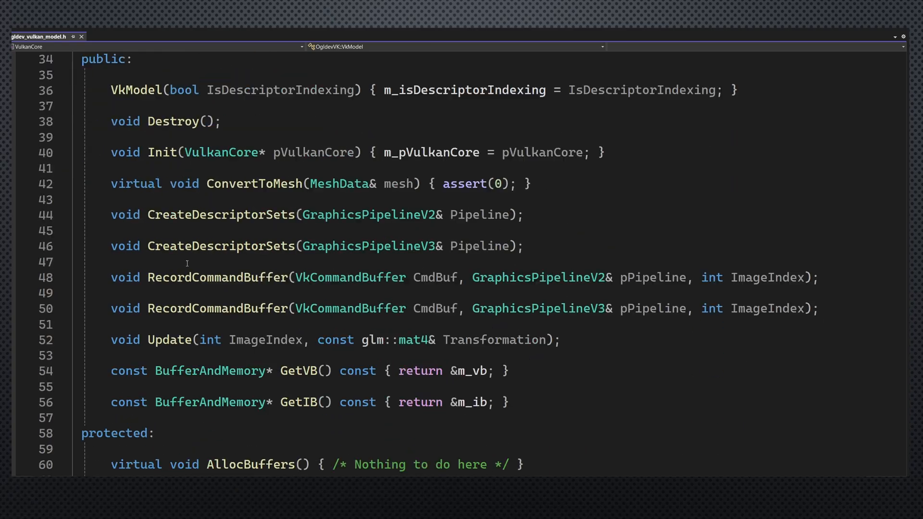
{"action": "scroll", "scroll_direction": "down", "scroll_amount": 3}
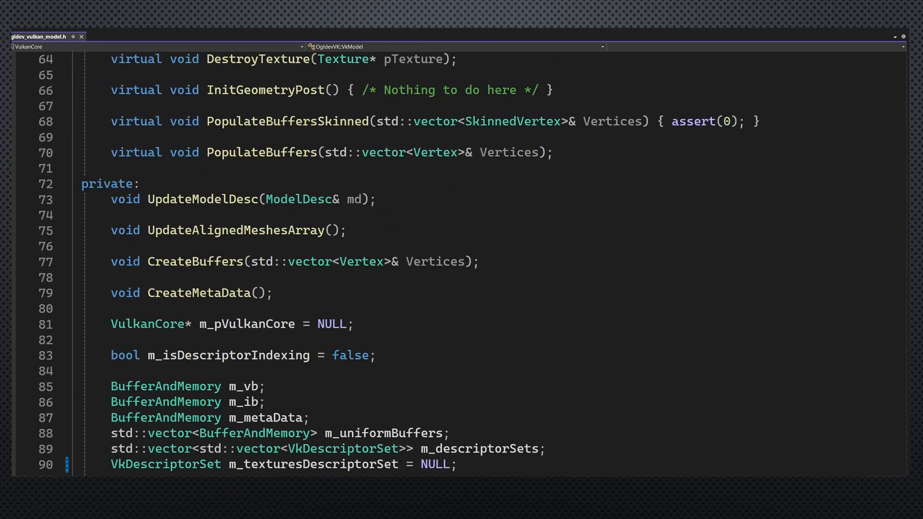
{"action": "scroll", "scroll_direction": "down", "scroll_amount": 3}
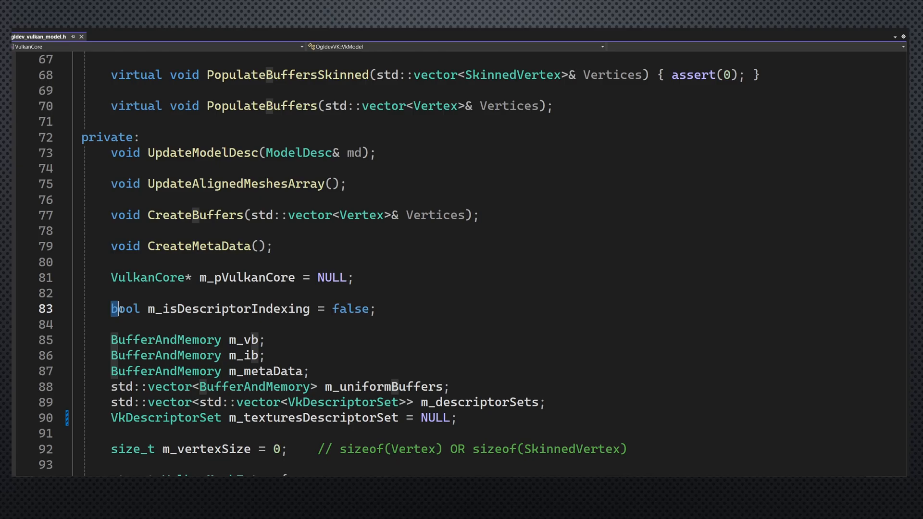
{"action": "triple_click", "coordinate": [241, 308]}
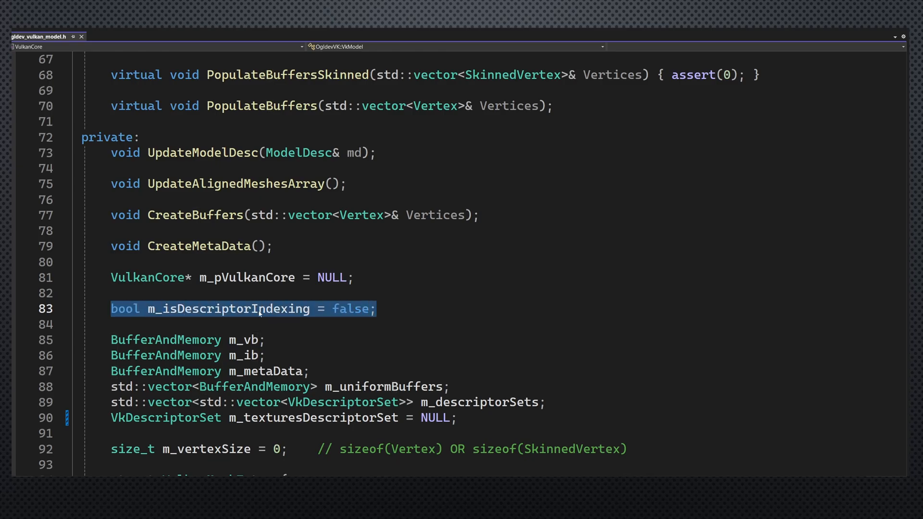
{"action": "double_click", "coordinate": [229, 309]}
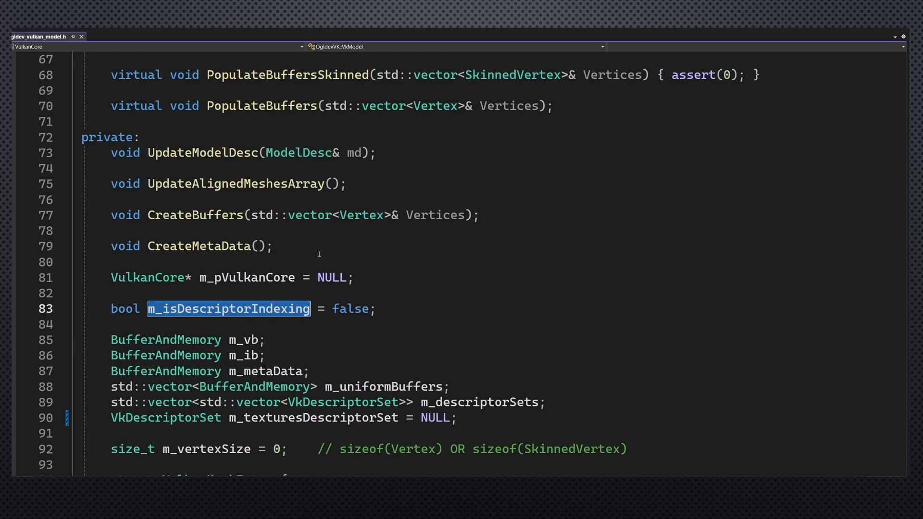
{"action": "scroll", "scroll_direction": "up", "scroll_amount": 3}
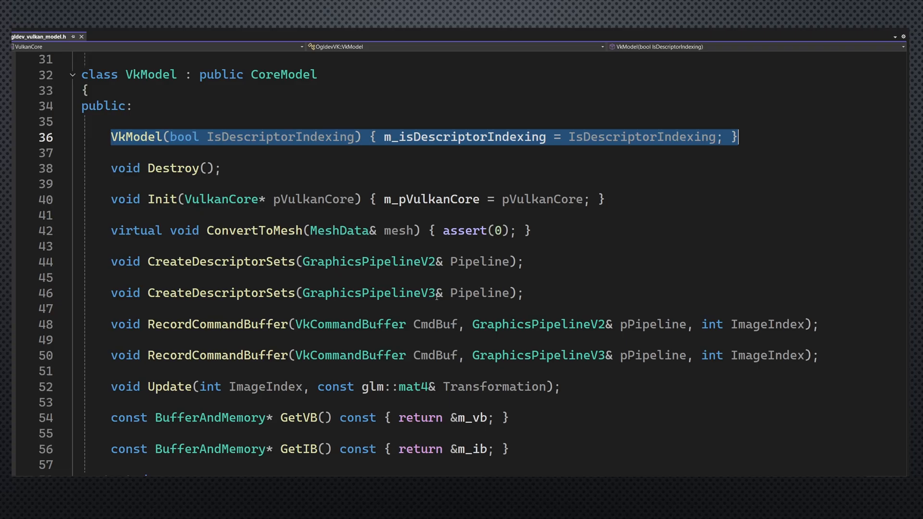
{"action": "scroll", "scroll_direction": "down", "scroll_amount": 3}
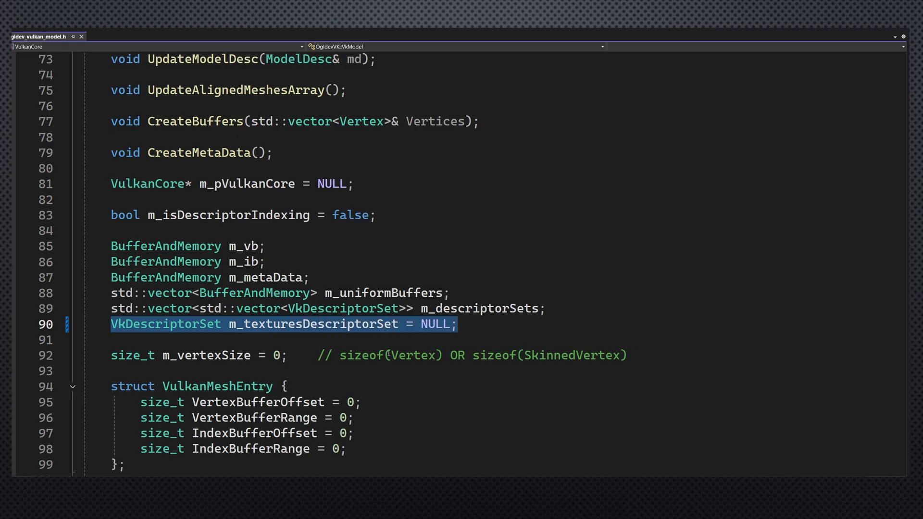
Step: Go to the GraphicsPipelineV3 CreateDescriptorSets implementation and highlight the Pipeline allocating descriptor sets
{"action": "scroll", "scroll_direction": "up", "scroll_amount": 3}
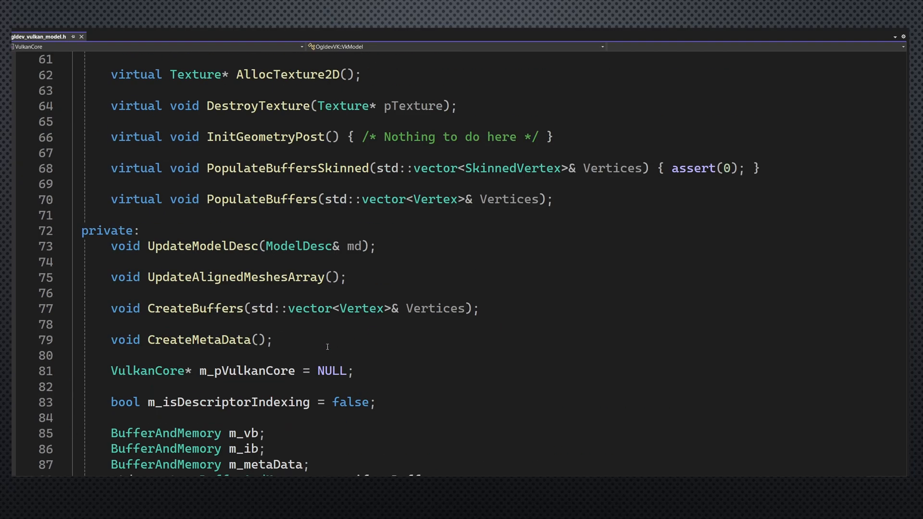
{"action": "scroll", "scroll_direction": "up", "scroll_amount": 3}
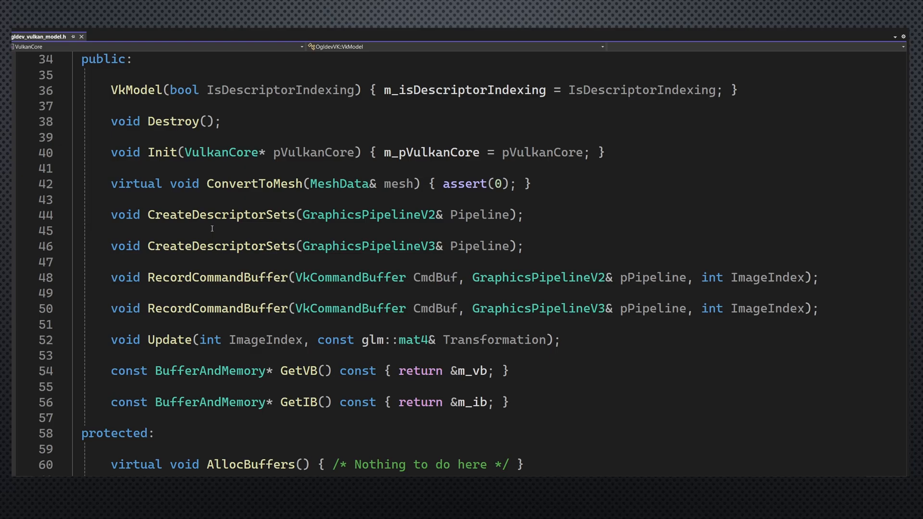
{"action": "double_click", "coordinate": [221, 246]}
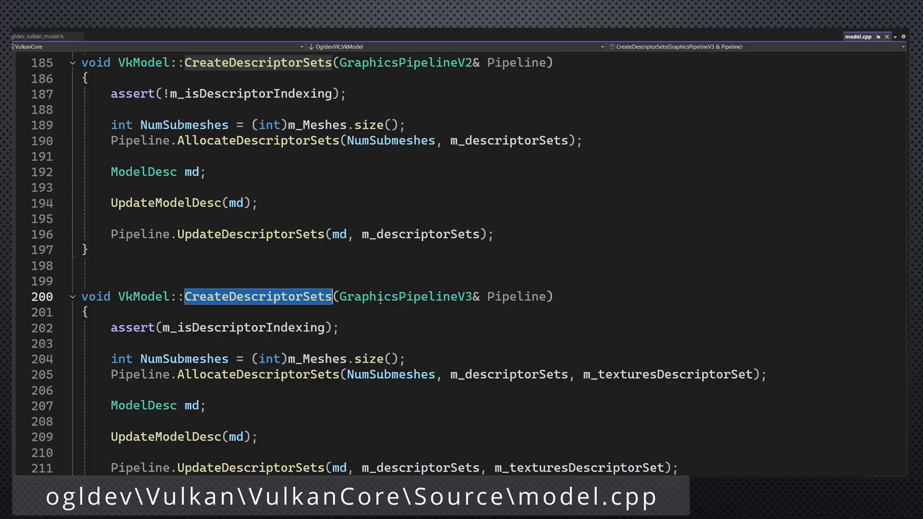
{"action": "double_click", "coordinate": [405, 62]}
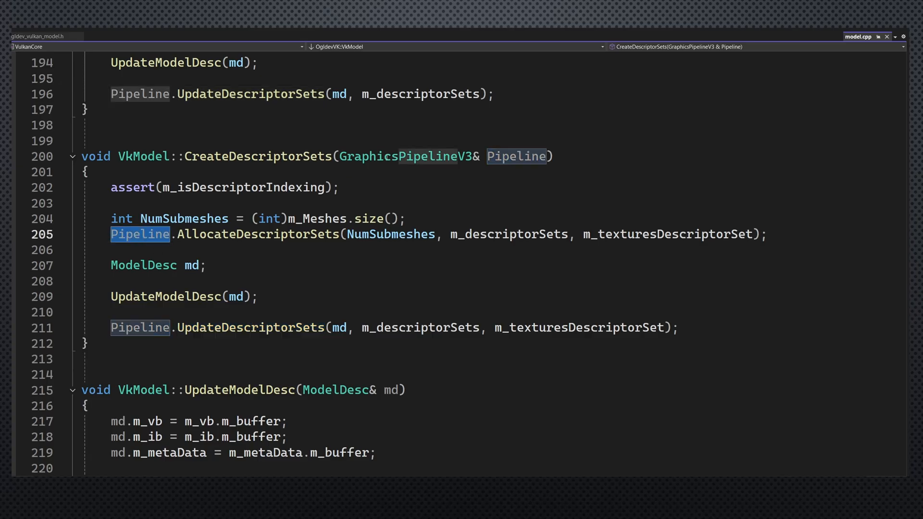
{"action": "double_click", "coordinate": [667, 233]}
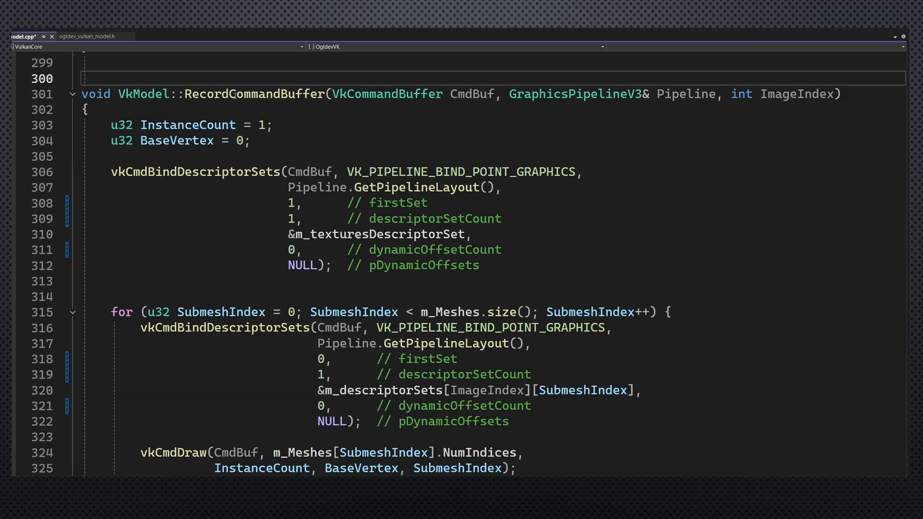
{"action": "scroll", "scroll_direction": "down", "scroll_amount": 3}
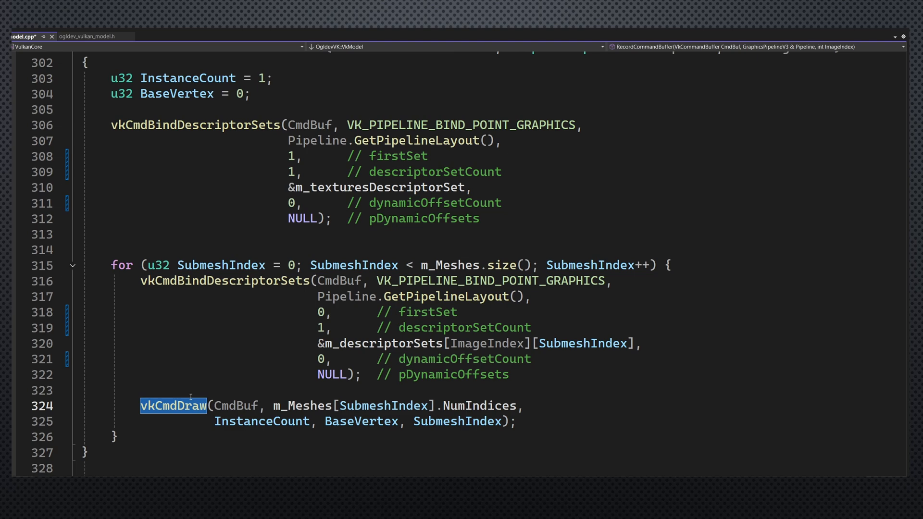
{"action": "double_click", "coordinate": [195, 125]}
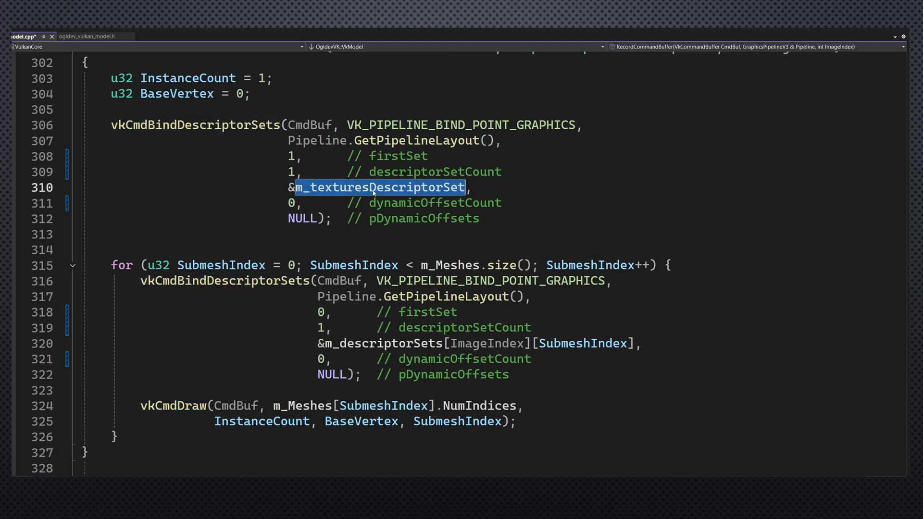
{"action": "mouse_move", "coordinate": [342, 244]}
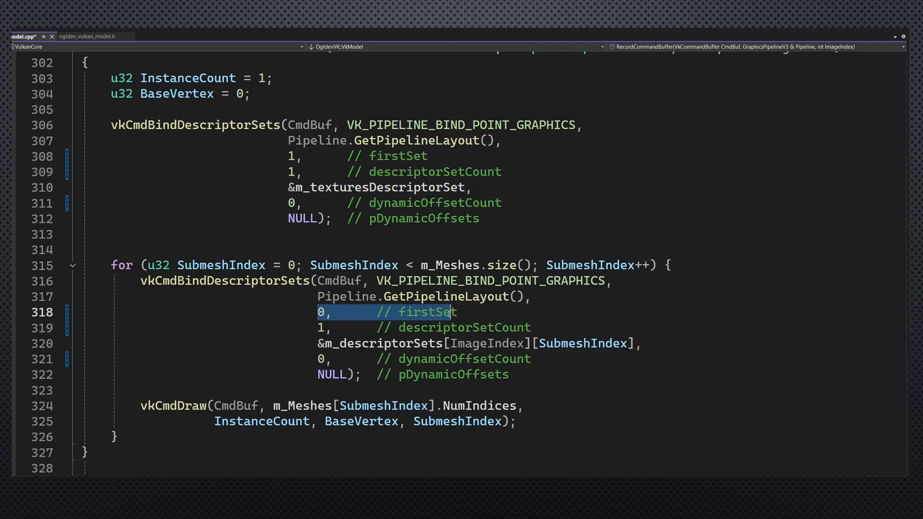
{"action": "left_click", "coordinate": [291, 156]}
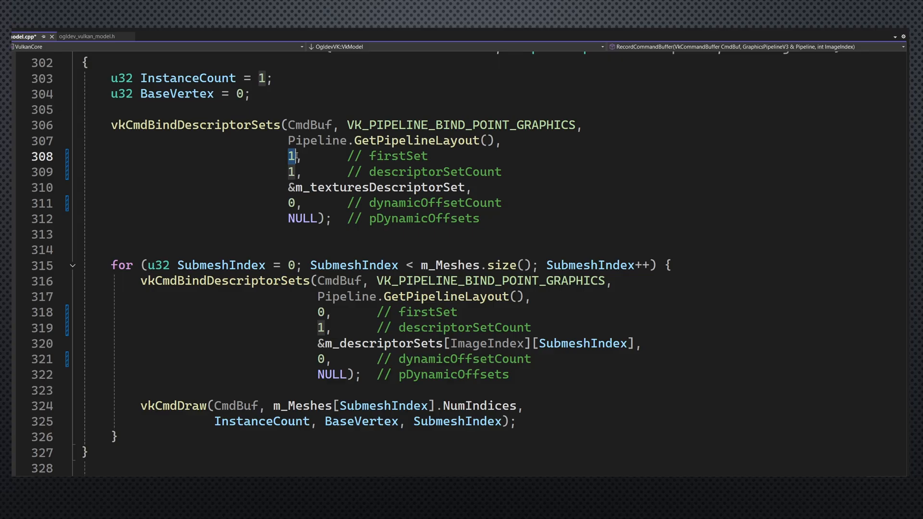
{"action": "mouse_move", "coordinate": [255, 210]}
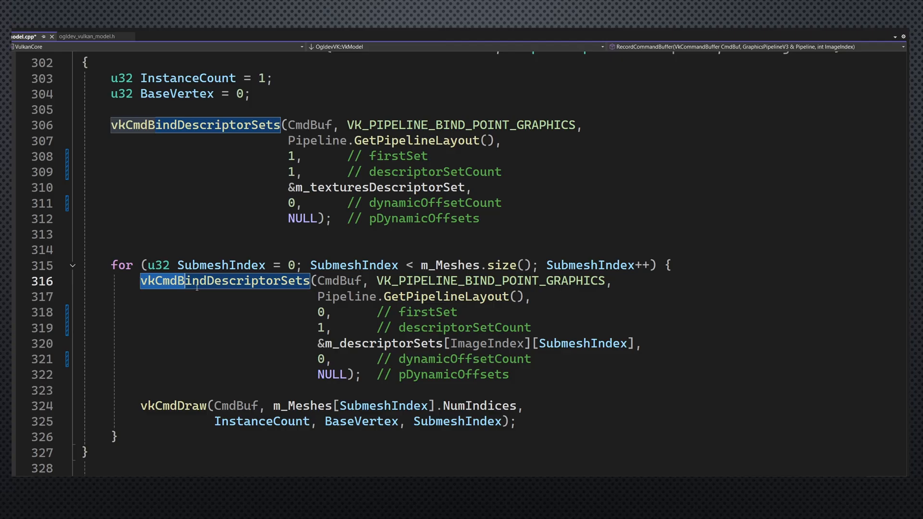
{"action": "key", "text": "Delete"}
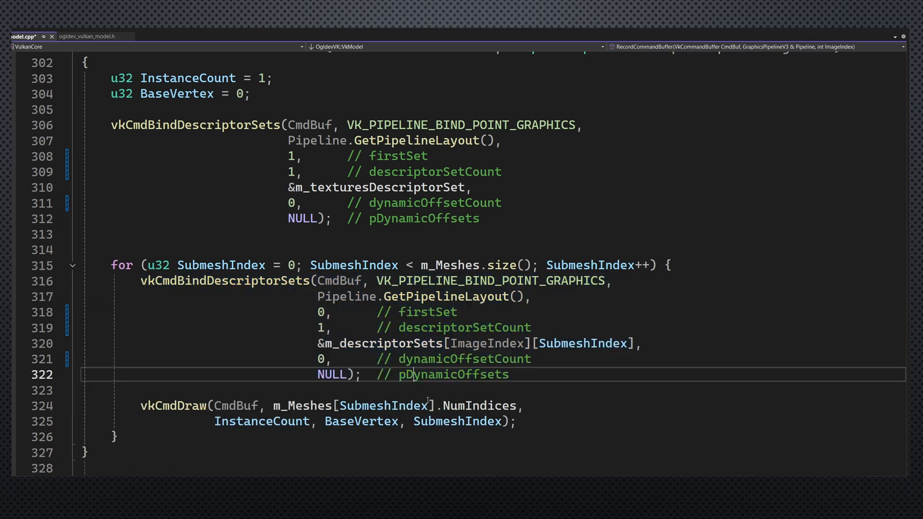
Step: Highlight SubmeshIndex as first instance in the V3 vkCmdDraw and compare with the V2 vkCmdDraw call
{"action": "double_click", "coordinate": [458, 421]}
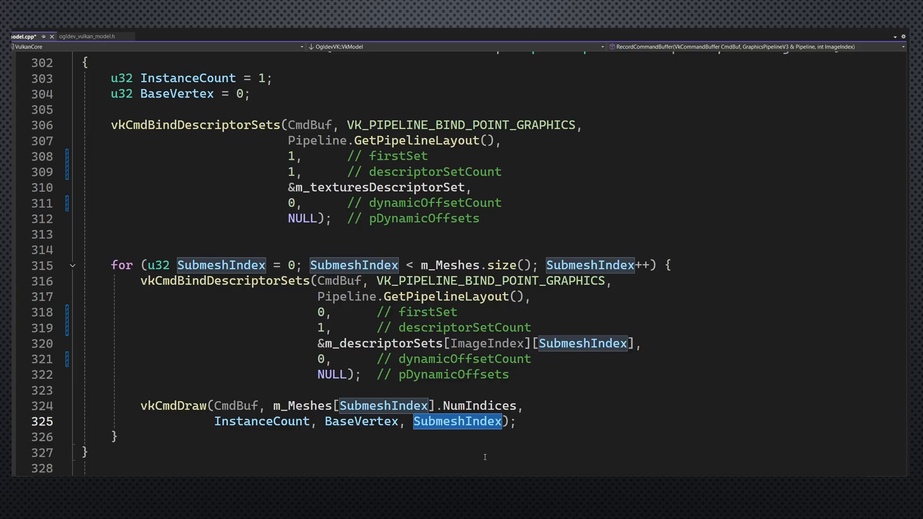
{"action": "double_click", "coordinate": [173, 406]}
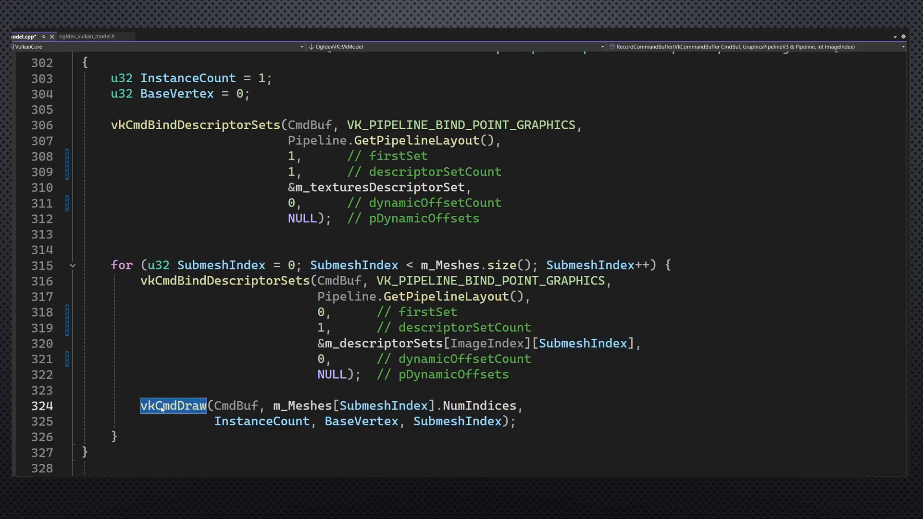
{"action": "scroll", "scroll_direction": "up", "scroll_amount": 3}
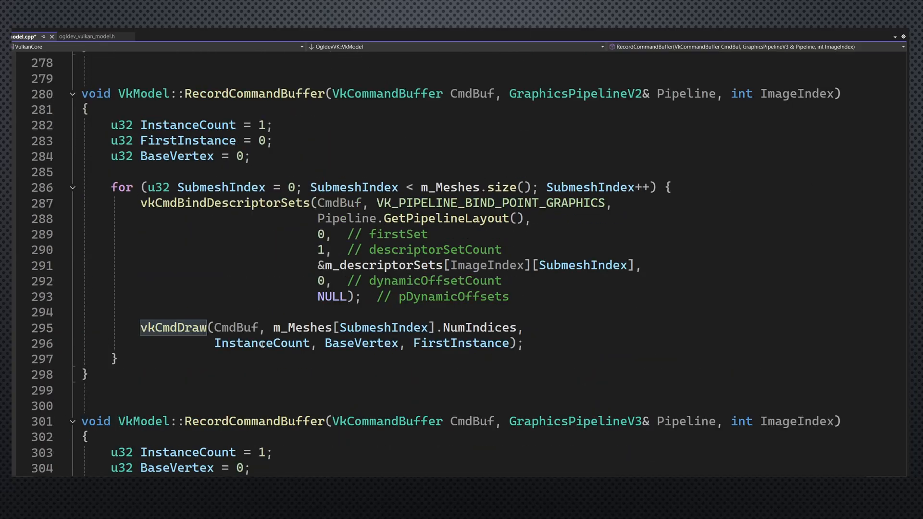
{"action": "double_click", "coordinate": [460, 343]}
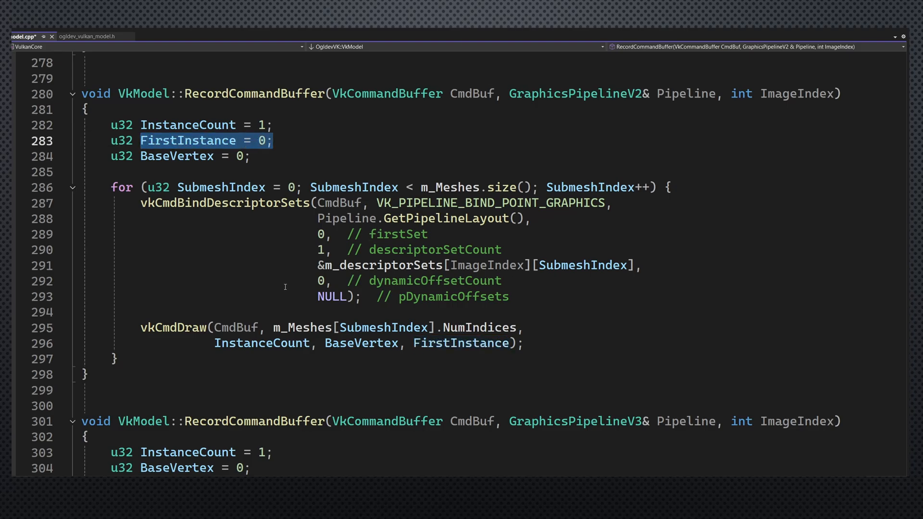
Step: Highlight SubmeshIndex usages in the V3 draw loop and its first-instance argument
{"action": "scroll", "scroll_direction": "down", "scroll_amount": 3}
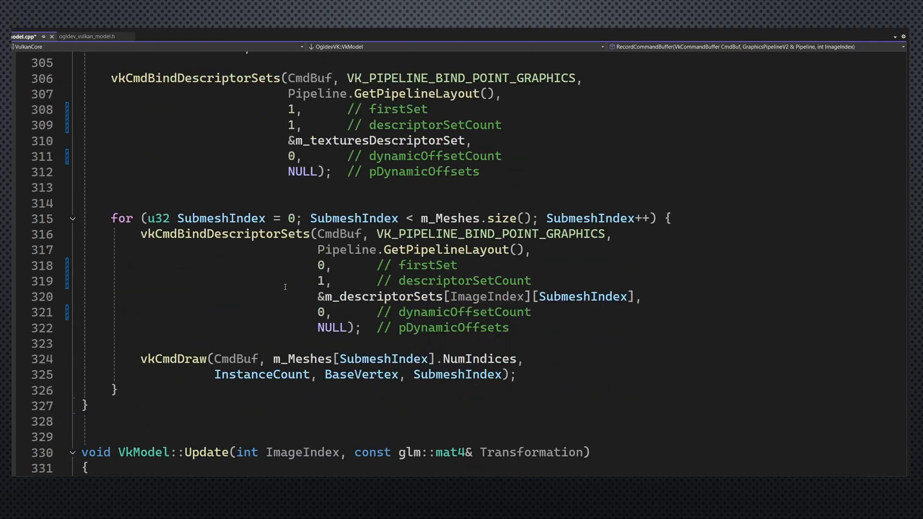
{"action": "scroll", "scroll_direction": "up", "scroll_amount": 3}
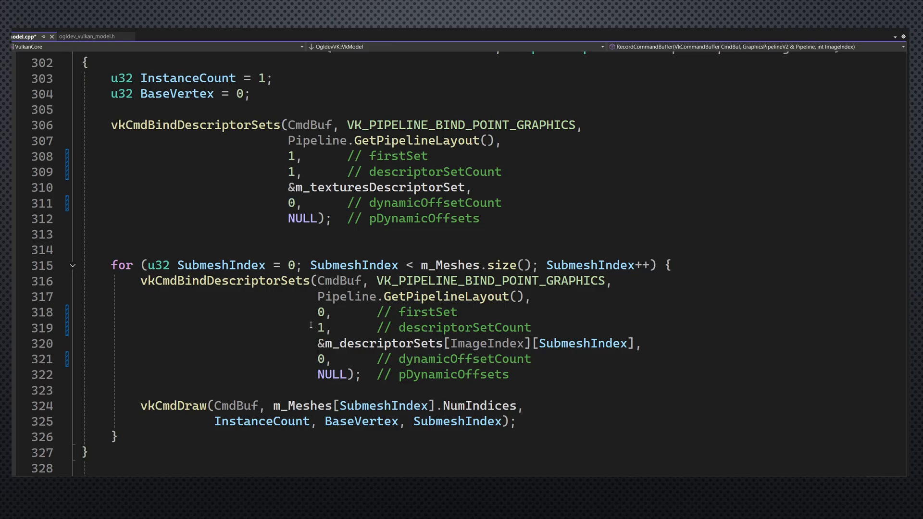
{"action": "double_click", "coordinate": [458, 421]}
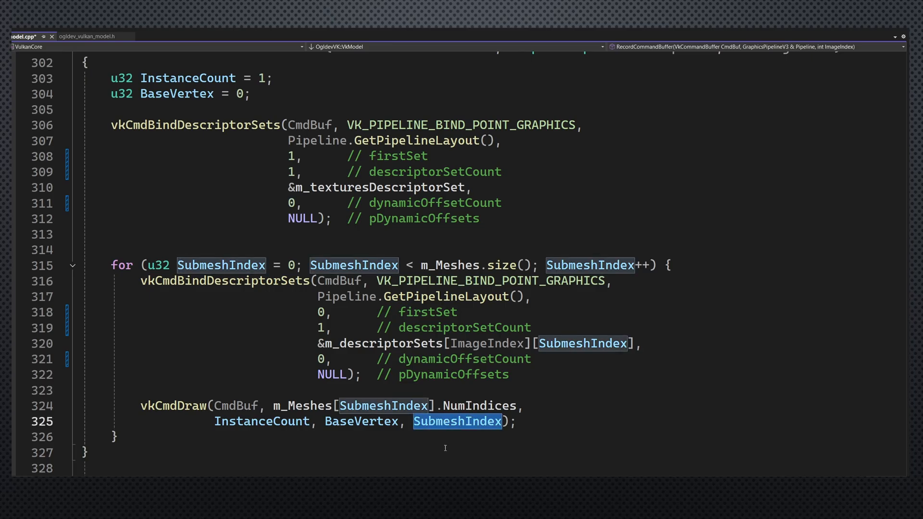
{"action": "double_click", "coordinate": [158, 265]}
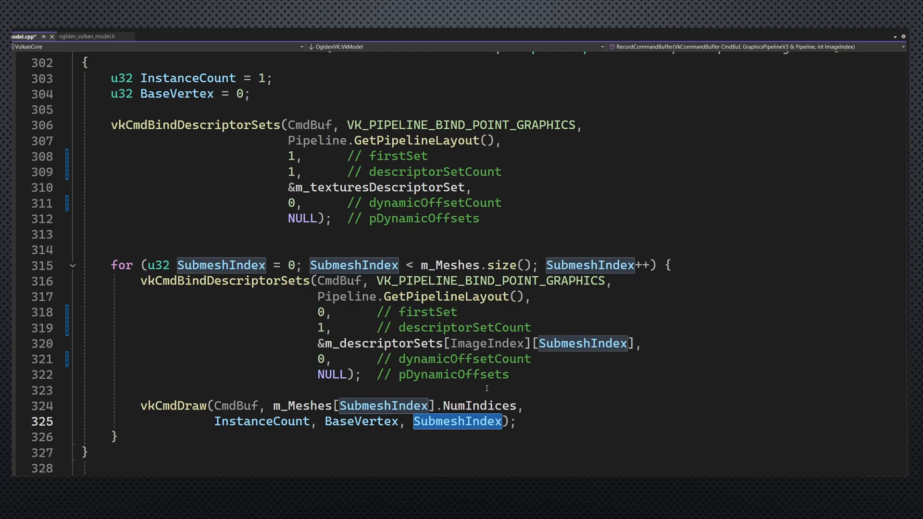
{"action": "scroll", "scroll_direction": "up", "scroll_amount": 3}
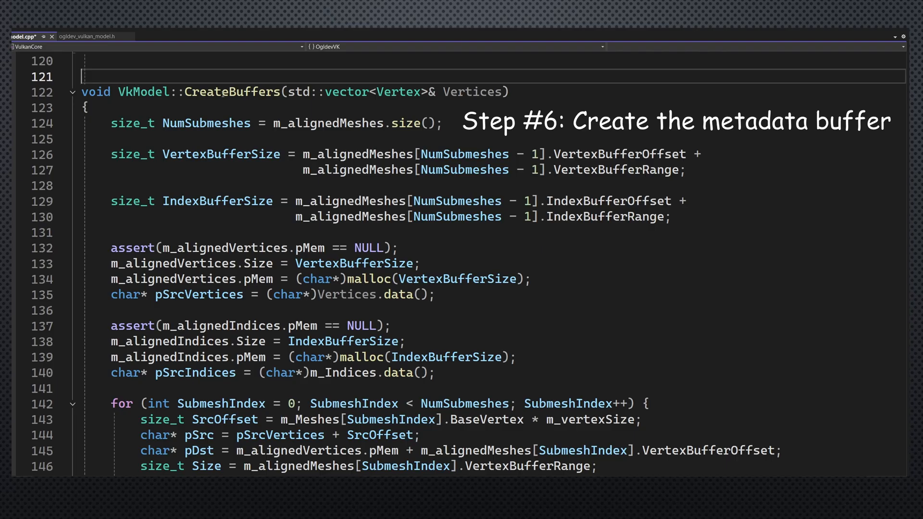
Step: Scroll through CreateBuffers and CreateMetaData and jump to the SubmeshMetaData struct
{"action": "scroll", "scroll_direction": "down", "scroll_amount": 3}
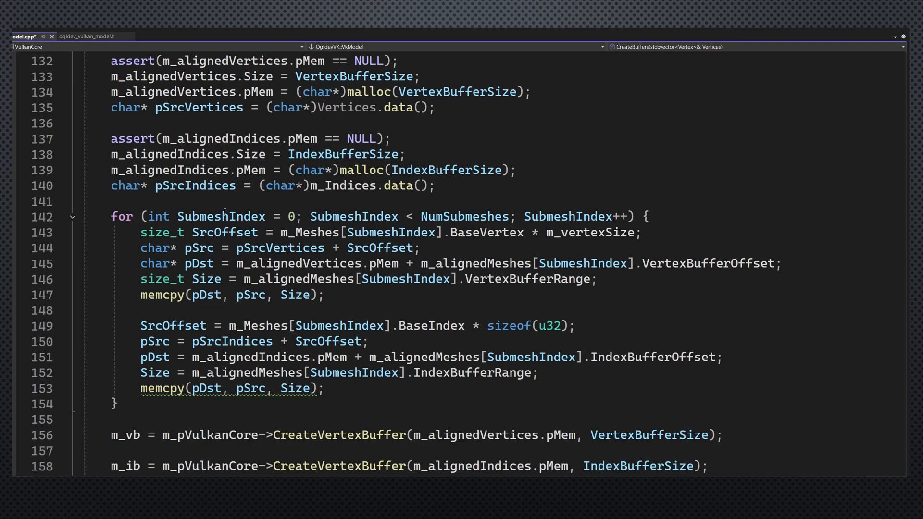
{"action": "scroll", "scroll_direction": "down", "scroll_amount": 3}
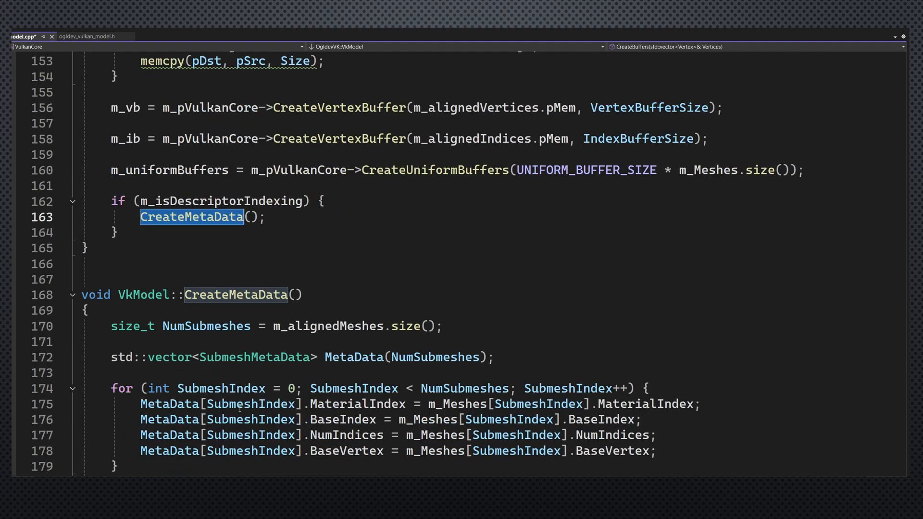
{"action": "scroll", "scroll_direction": "down", "scroll_amount": 3}
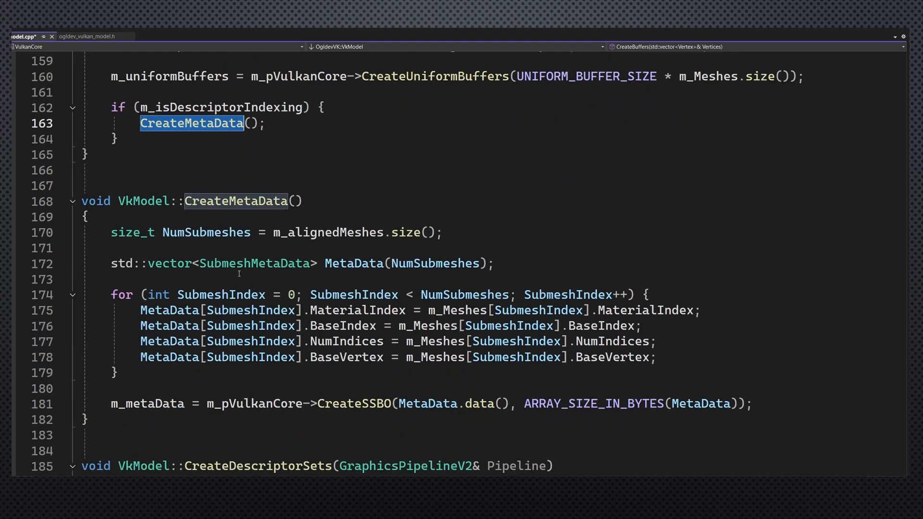
{"action": "left_click", "coordinate": [233, 263]}
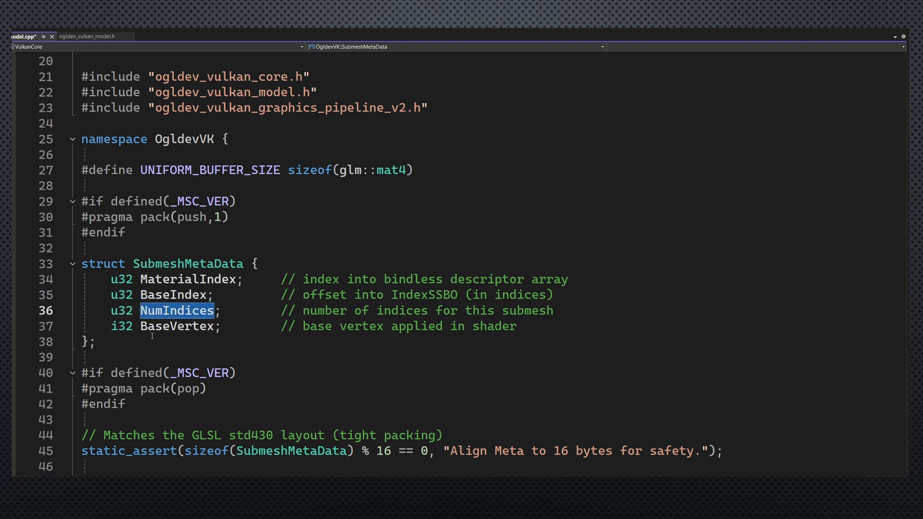
Step: Highlight the BaseVertex and MaterialIndex struct fields, then return to VkModel::CreateMetaData
{"action": "double_click", "coordinate": [176, 325]}
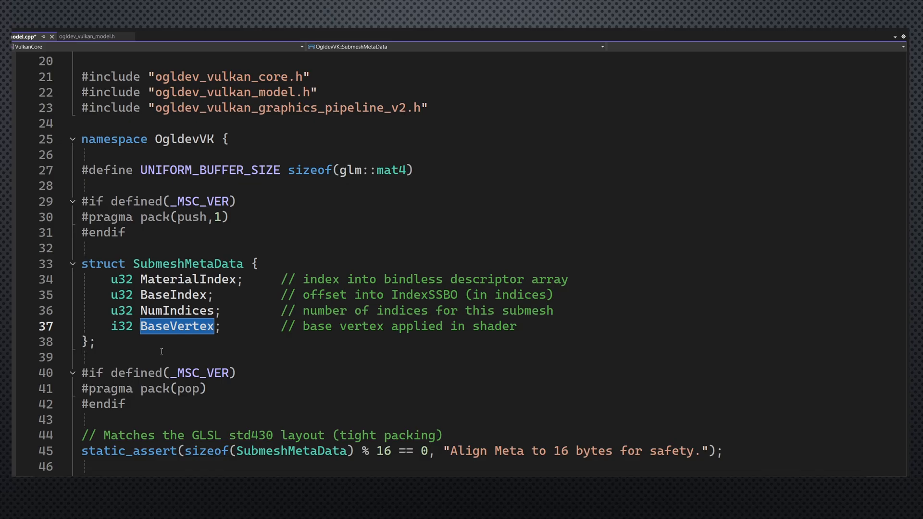
{"action": "double_click", "coordinate": [188, 278]}
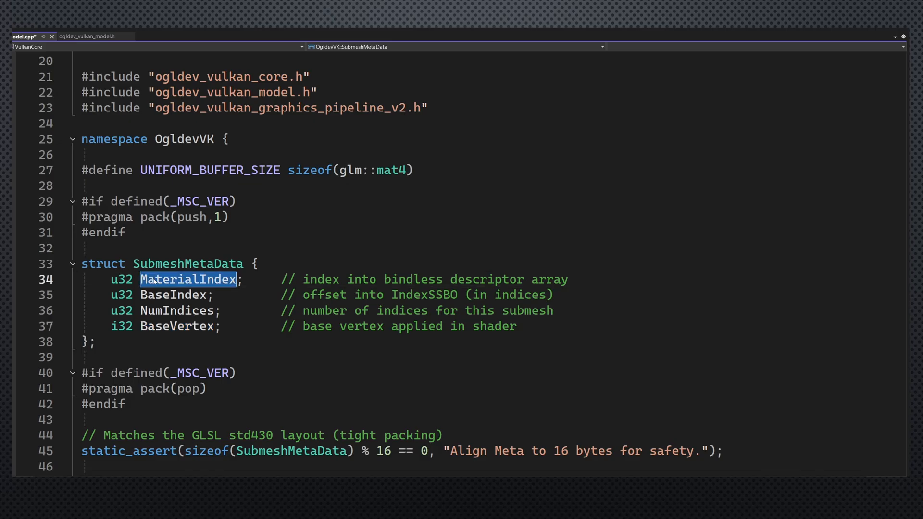
{"action": "mouse_move", "coordinate": [98, 295]}
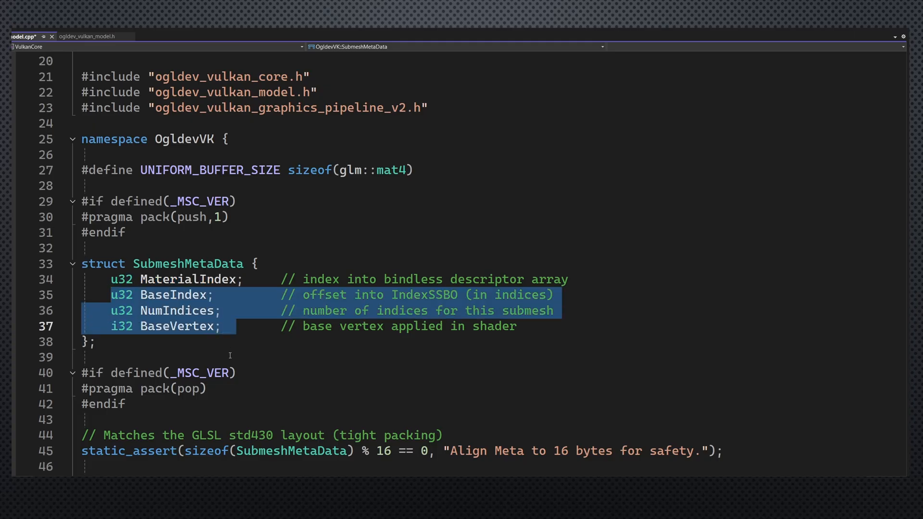
{"action": "mouse_move", "coordinate": [166, 311]}
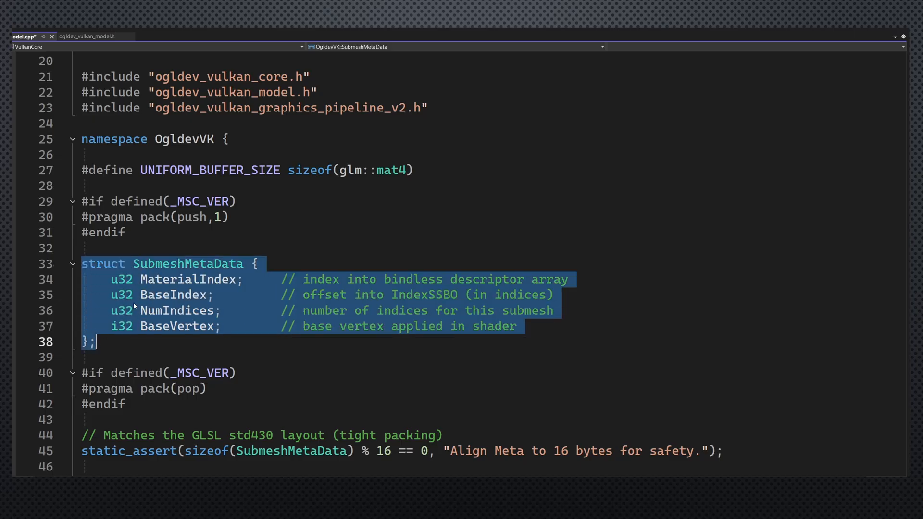
{"action": "scroll", "scroll_direction": "down", "scroll_amount": 3}
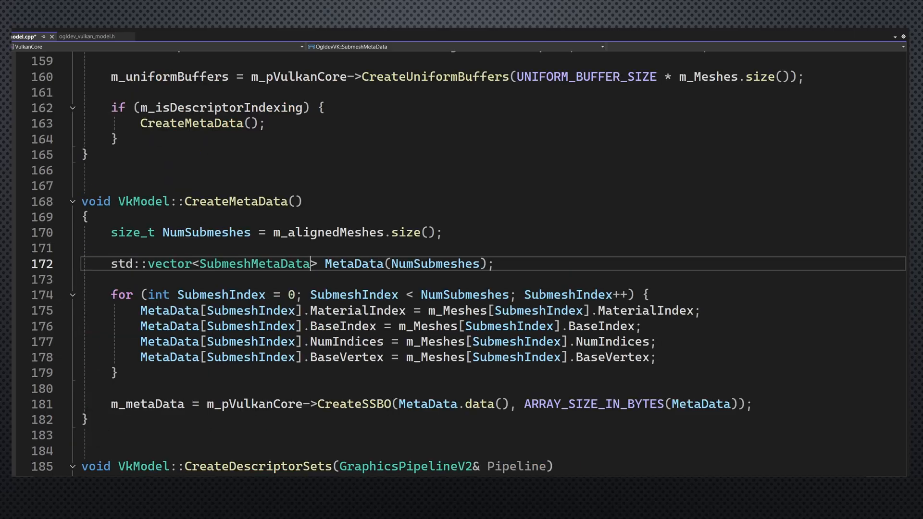
{"action": "double_click", "coordinate": [253, 264]}
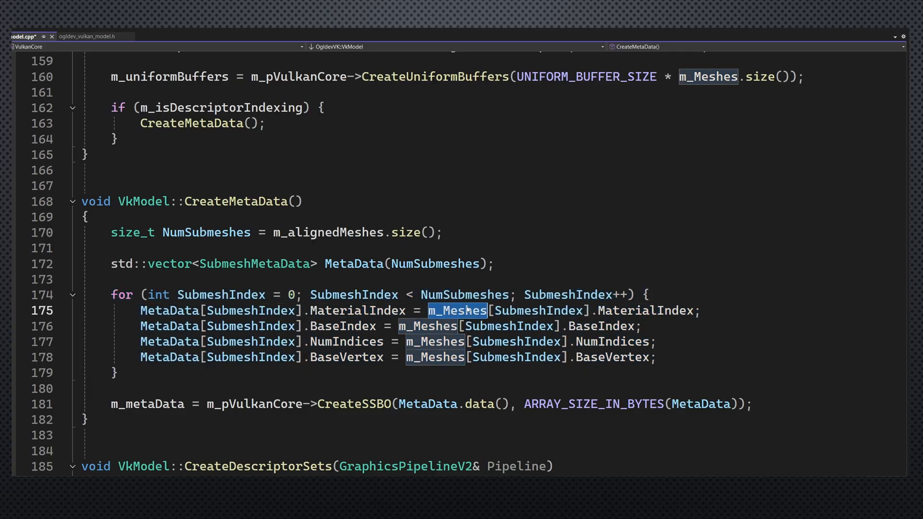
{"action": "double_click", "coordinate": [645, 311]}
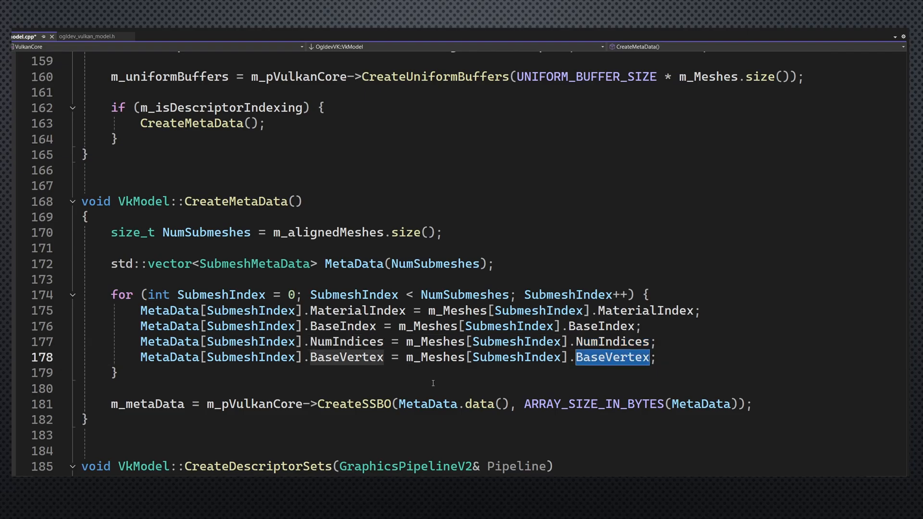
{"action": "left_click", "coordinate": [356, 404]}
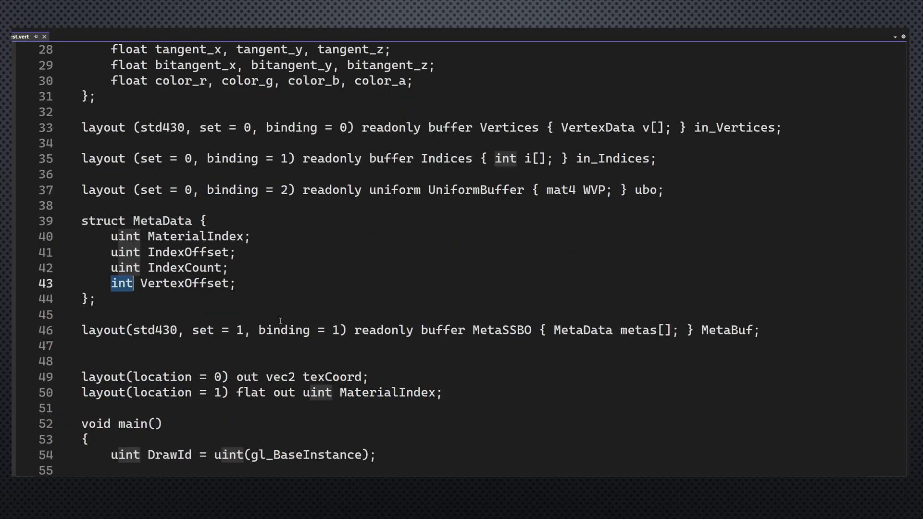
Step: Mark set 0 of the uniform buffer and set 1 of the MetaSSBO binding, then reach main()
{"action": "scroll", "scroll_direction": "down", "scroll_amount": 3}
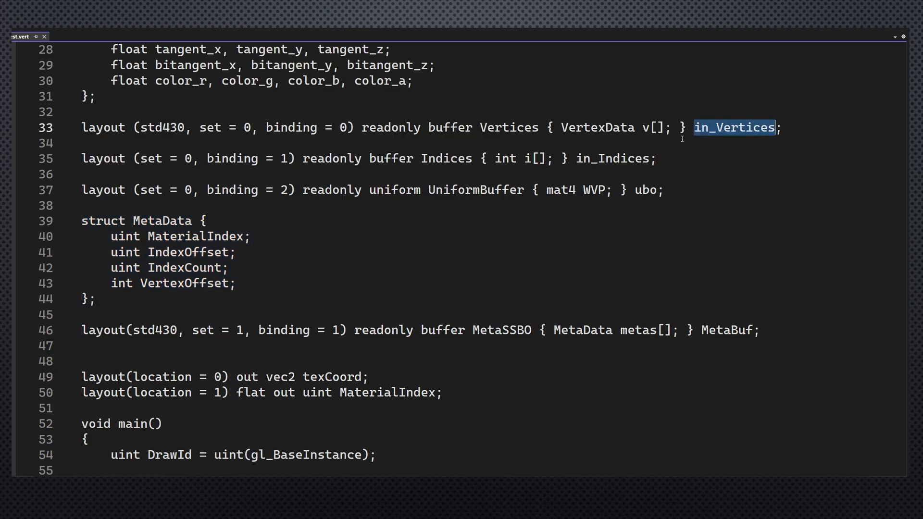
{"action": "double_click", "coordinate": [208, 127]}
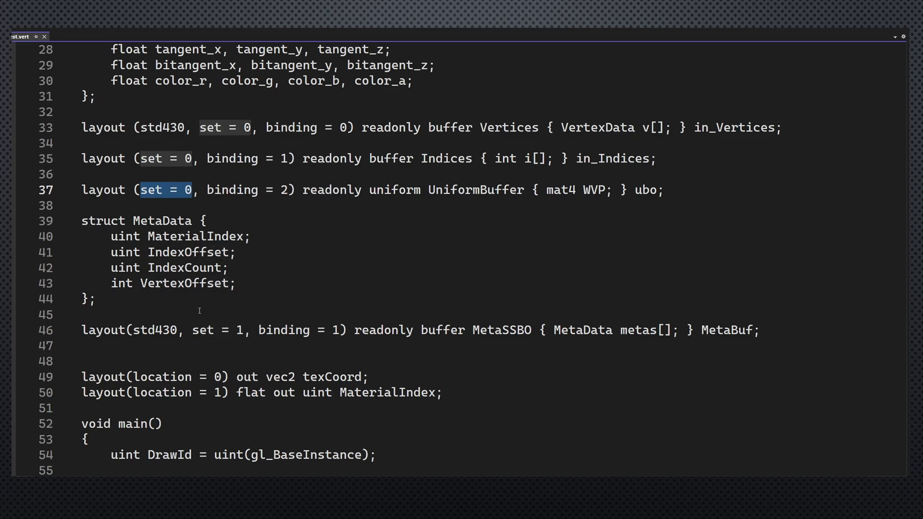
{"action": "double_click", "coordinate": [216, 329]}
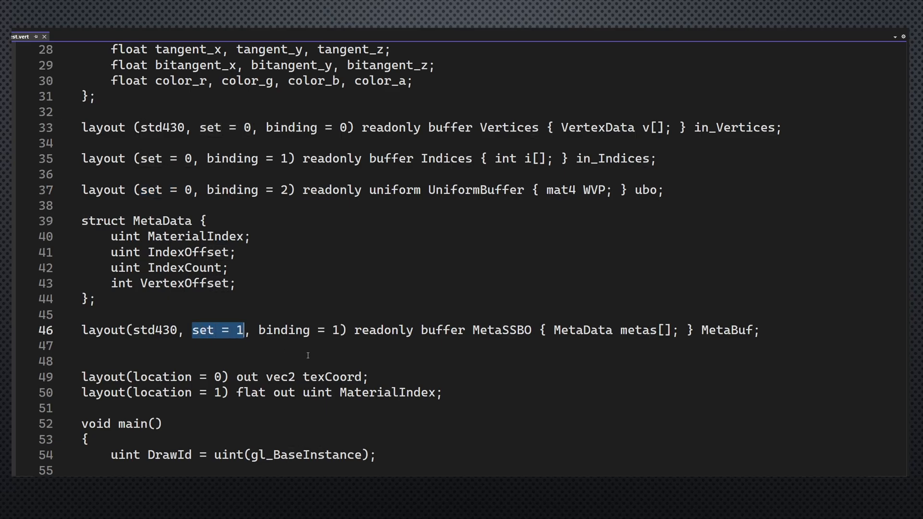
{"action": "scroll", "scroll_direction": "down", "scroll_amount": 3}
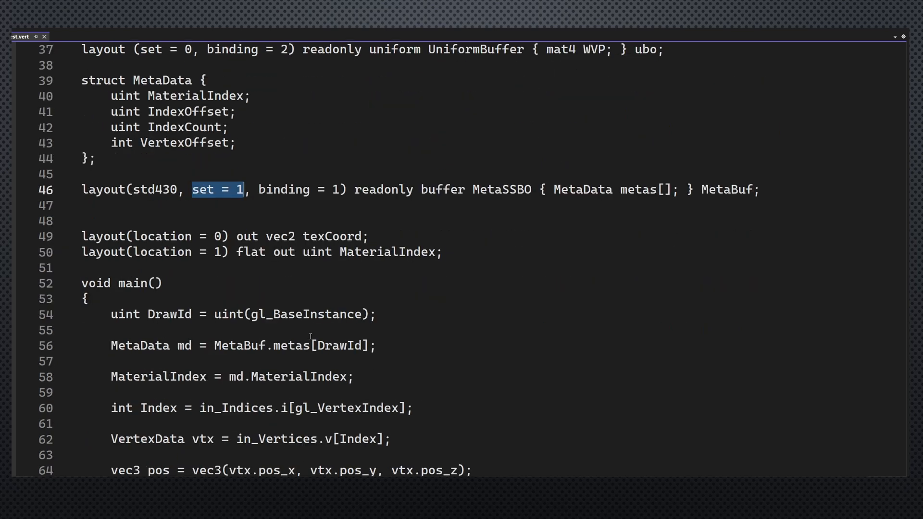
{"action": "left_click", "coordinate": [83, 252]}
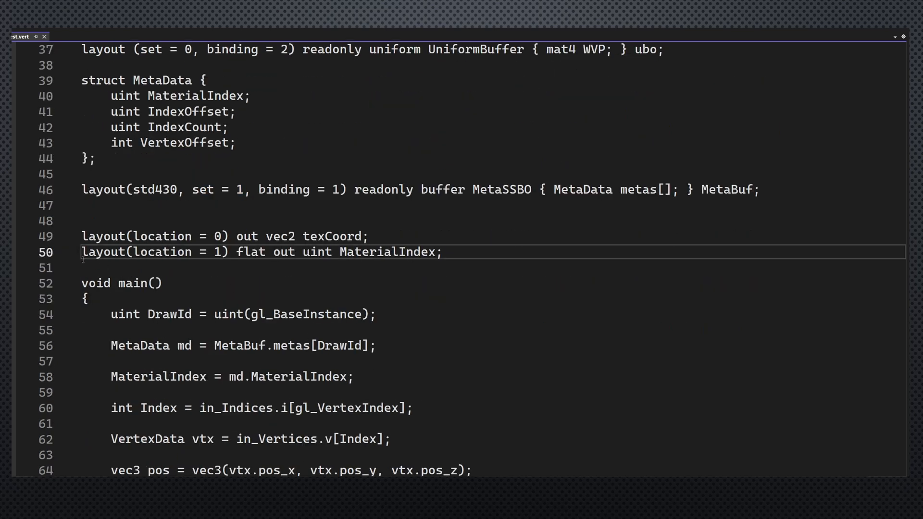
Step: Emphasise the flat uint MaterialIndex output and gl_BaseInstance used as the draw id
{"action": "double_click", "coordinate": [388, 252]}
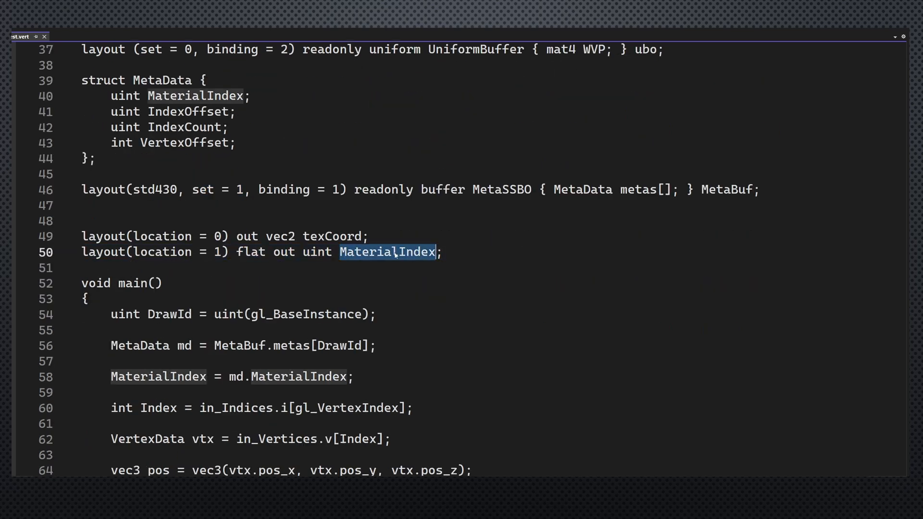
{"action": "double_click", "coordinate": [318, 252]}
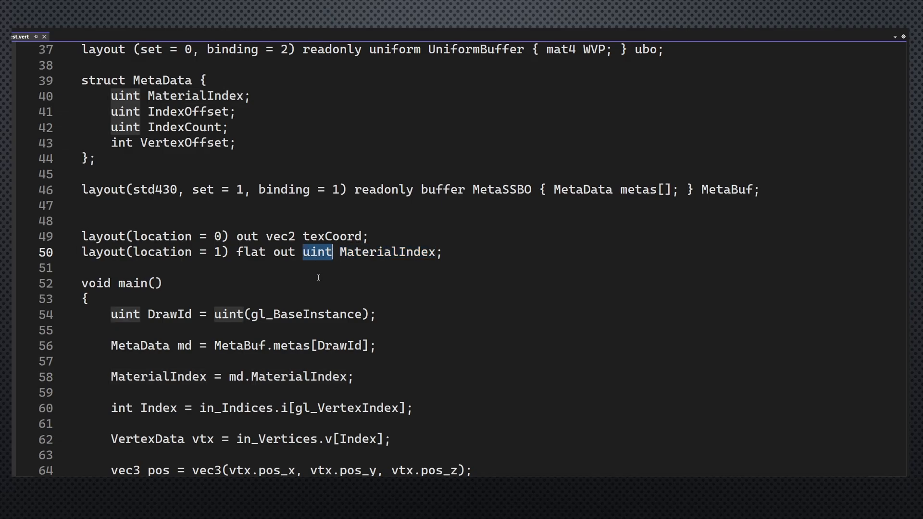
{"action": "mouse_move", "coordinate": [309, 265]}
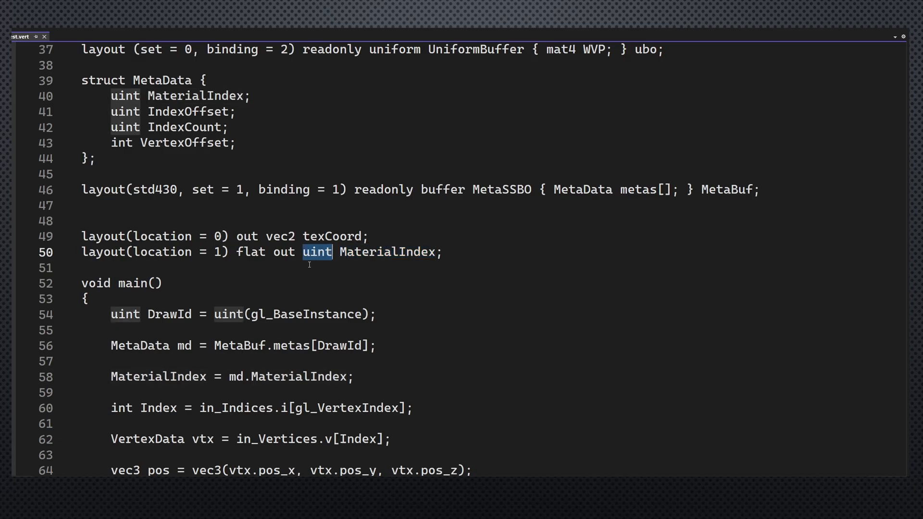
{"action": "double_click", "coordinate": [266, 252]}
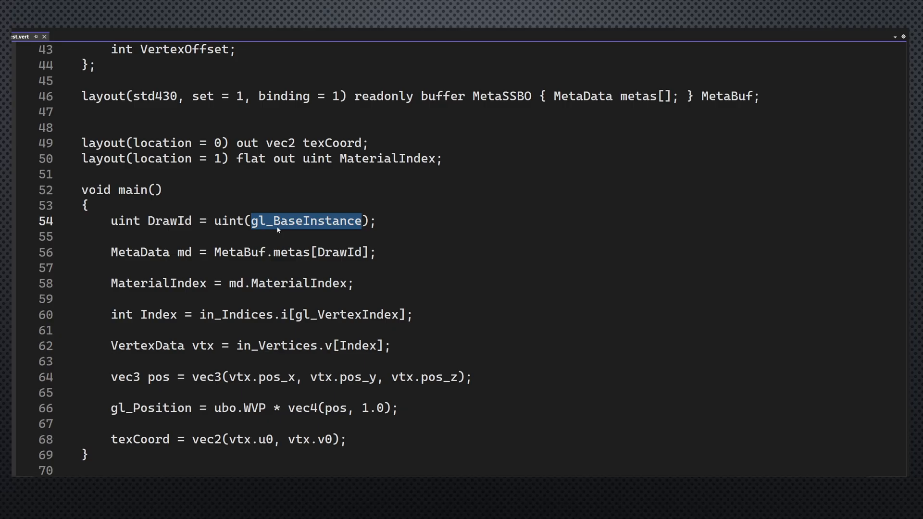
{"action": "double_click", "coordinate": [169, 221]}
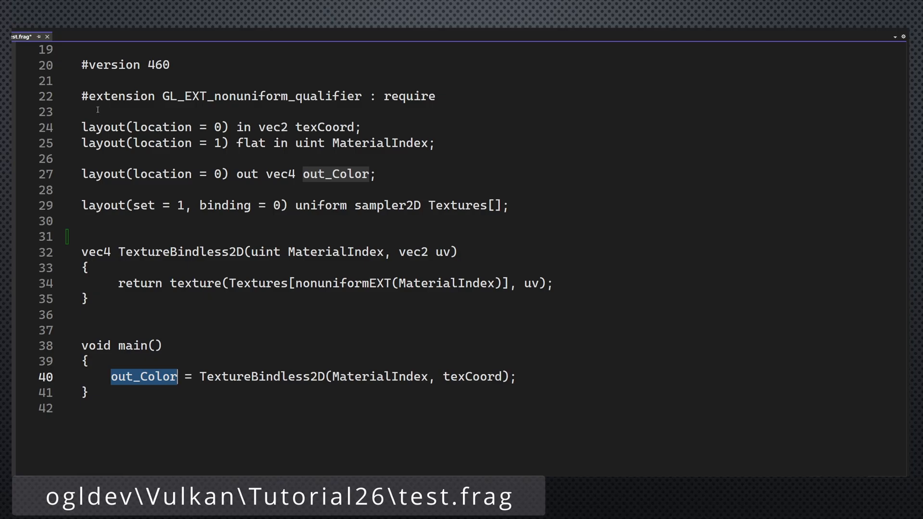
{"action": "double_click", "coordinate": [261, 97]}
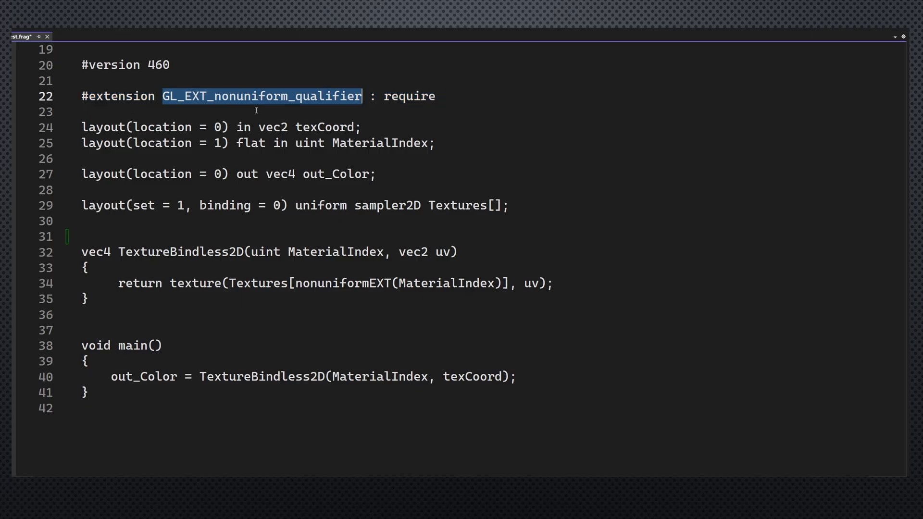
{"action": "double_click", "coordinate": [410, 96]}
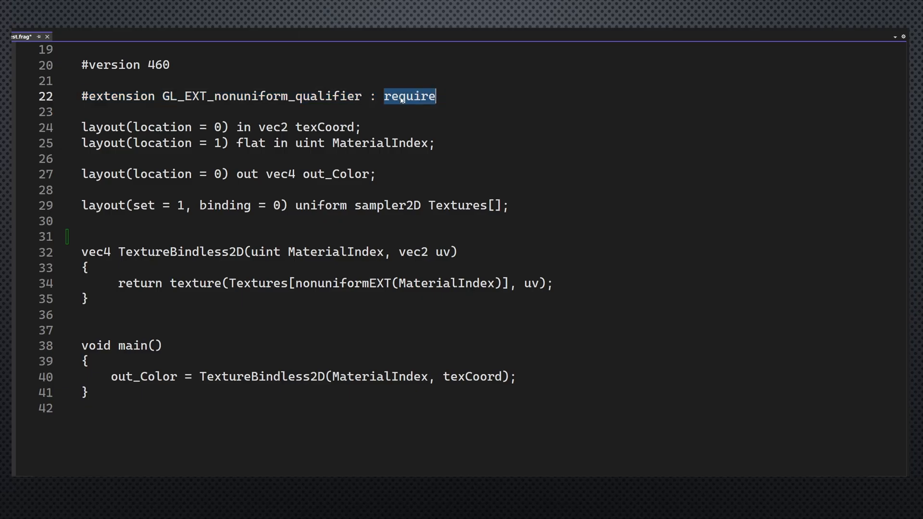
{"action": "mouse_move", "coordinate": [394, 122]}
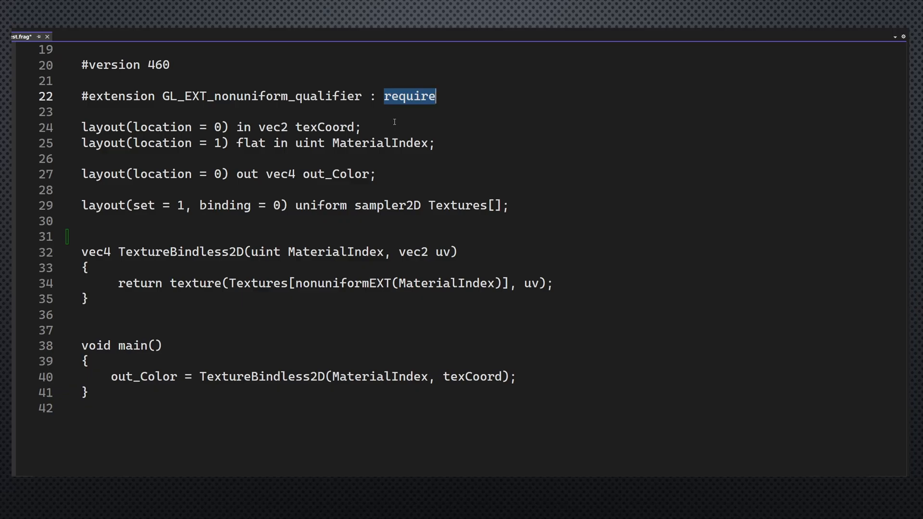
{"action": "double_click", "coordinate": [342, 283]}
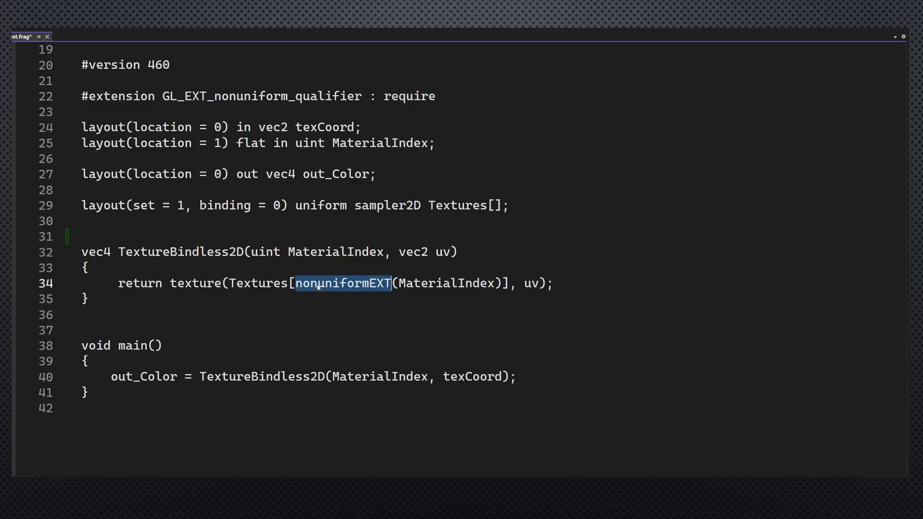
{"action": "mouse_move", "coordinate": [195, 160]}
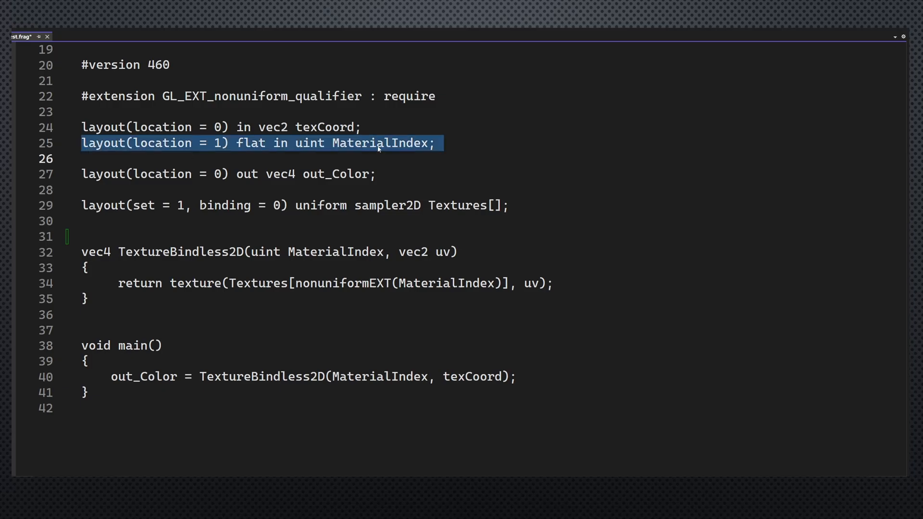
{"action": "left_click", "coordinate": [247, 143]}
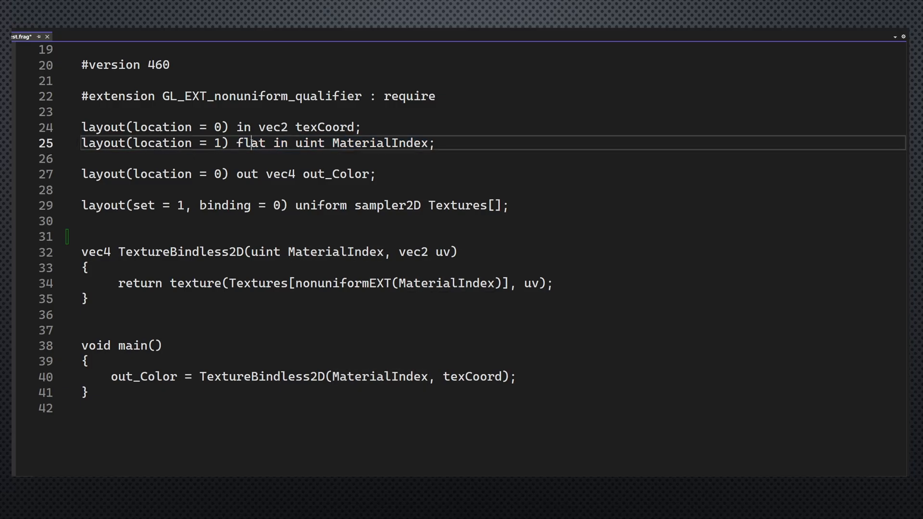
{"action": "double_click", "coordinate": [251, 143]}
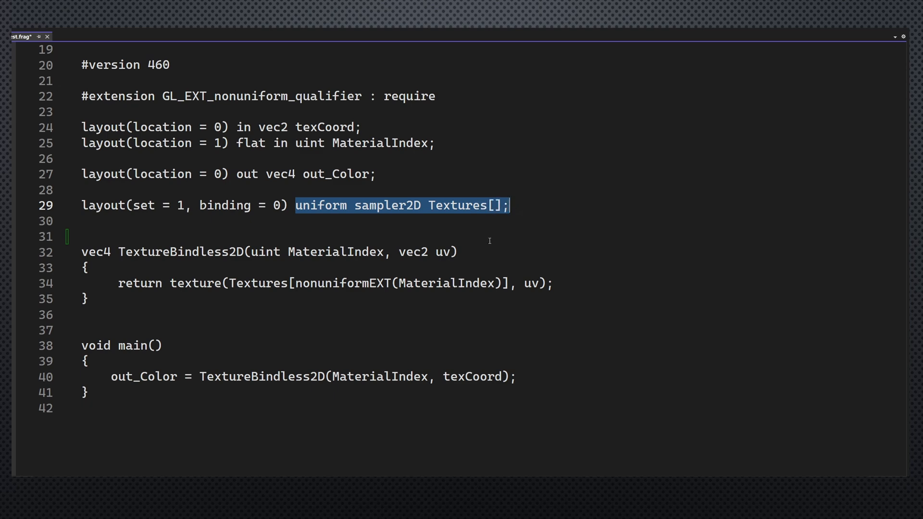
{"action": "mouse_move", "coordinate": [359, 231]}
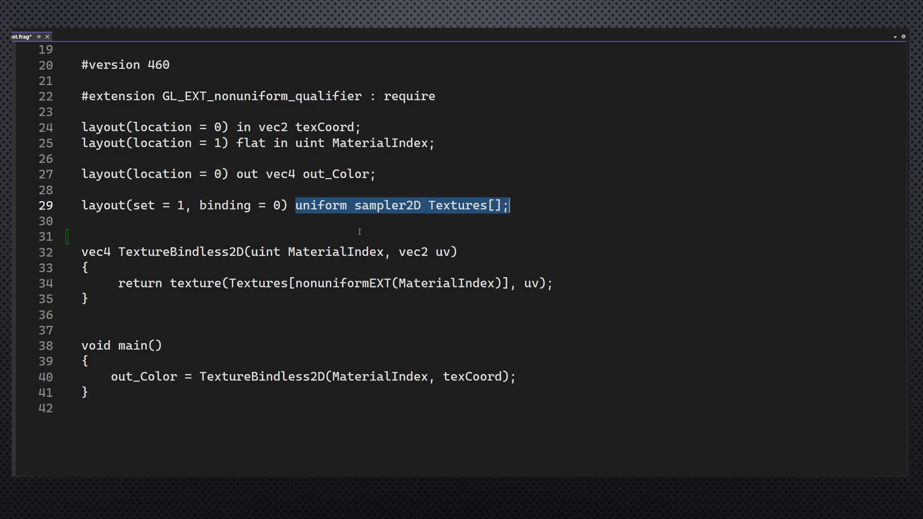
{"action": "left_click", "coordinate": [493, 206]}
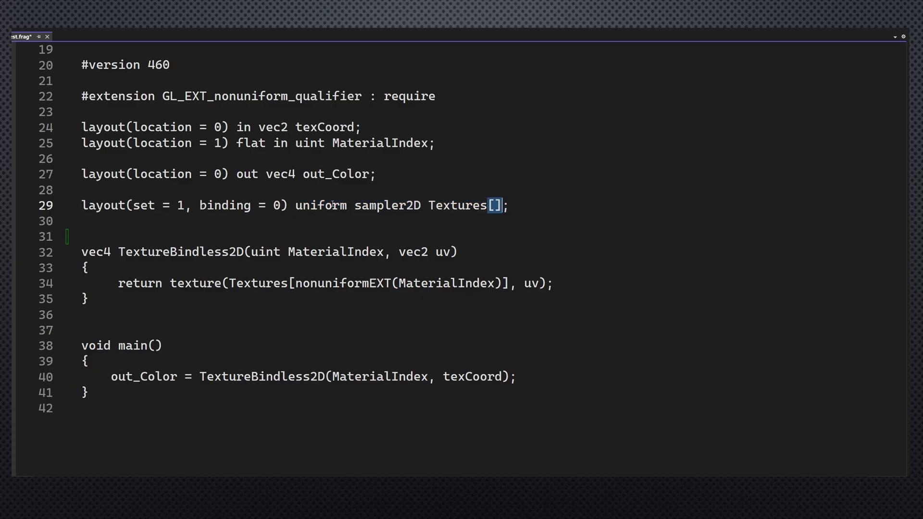
{"action": "double_click", "coordinate": [213, 206]}
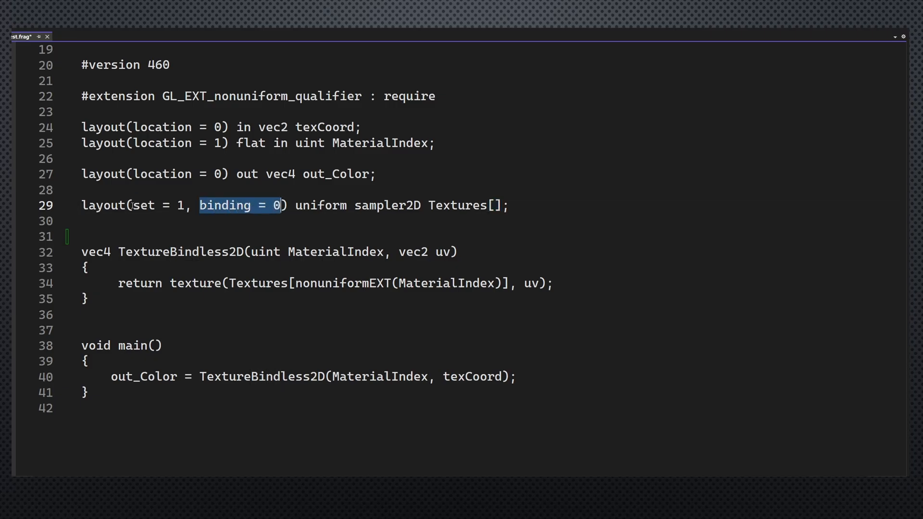
{"action": "double_click", "coordinate": [157, 205]}
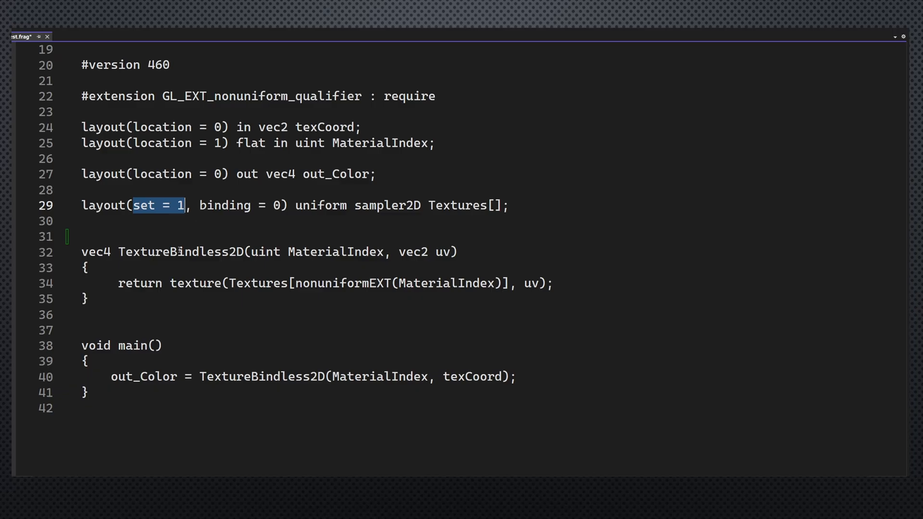
{"action": "double_click", "coordinate": [180, 252]}
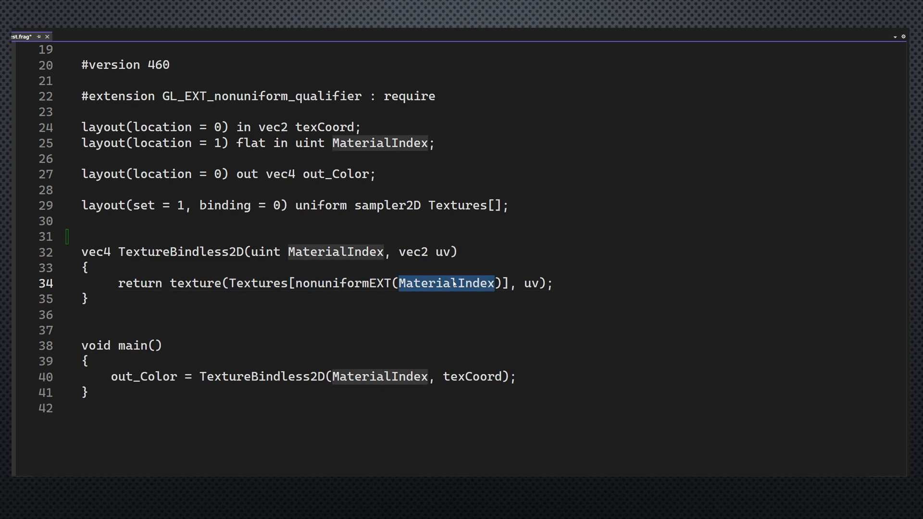
{"action": "double_click", "coordinate": [344, 282]}
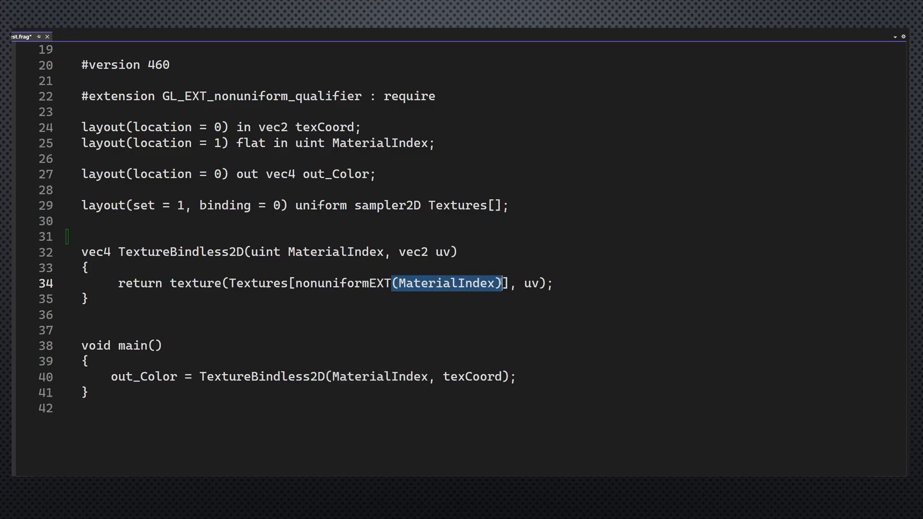
{"action": "mouse_move", "coordinate": [413, 318]}
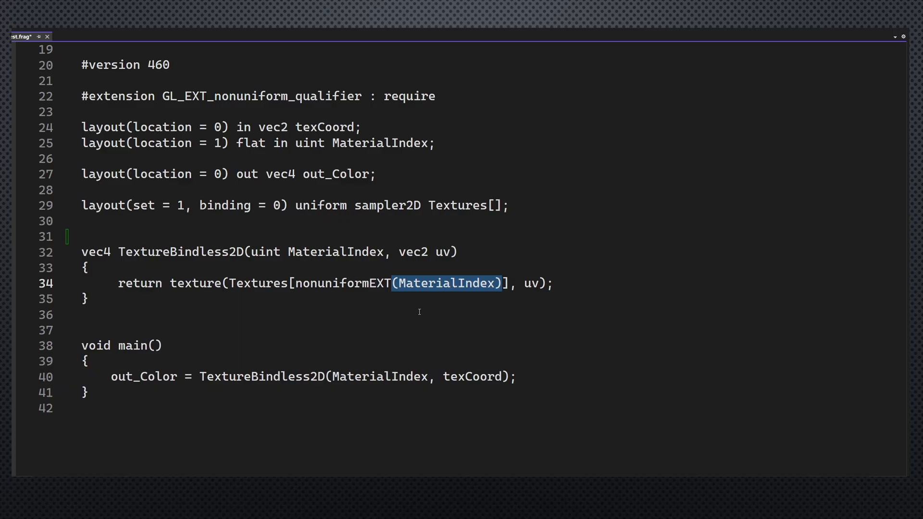
{"action": "double_click", "coordinate": [341, 283]}
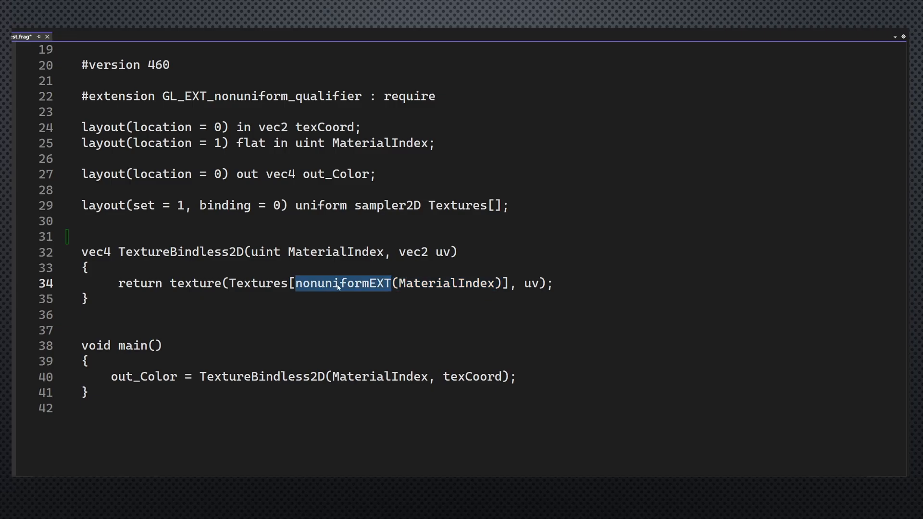
{"action": "double_click", "coordinate": [262, 377]}
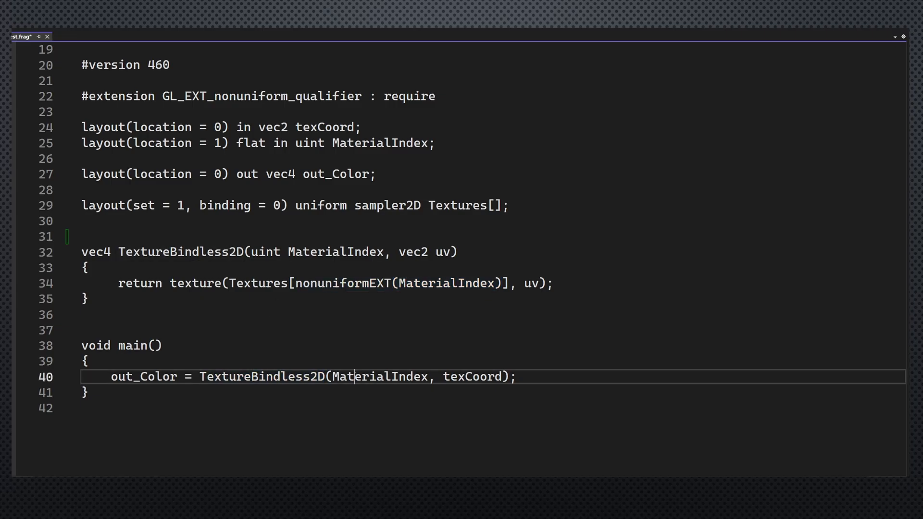
{"action": "double_click", "coordinate": [379, 377]}
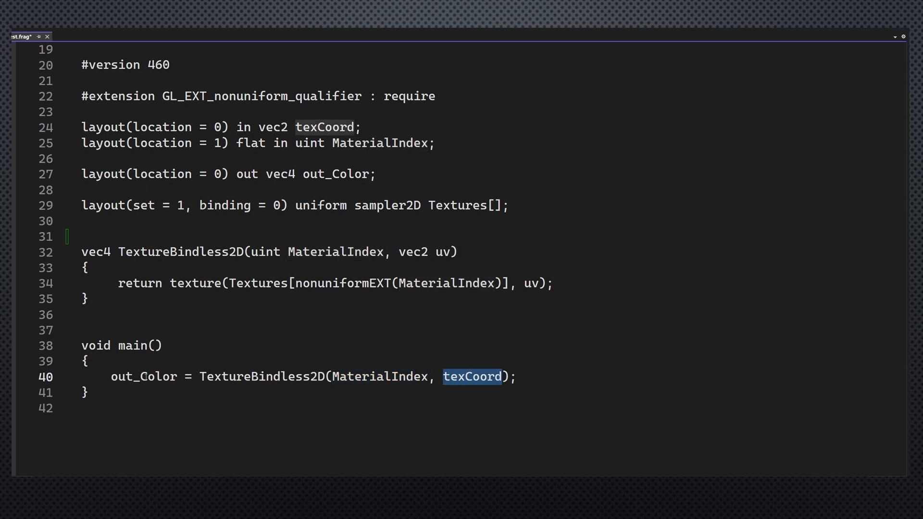
{"action": "double_click", "coordinate": [143, 377]}
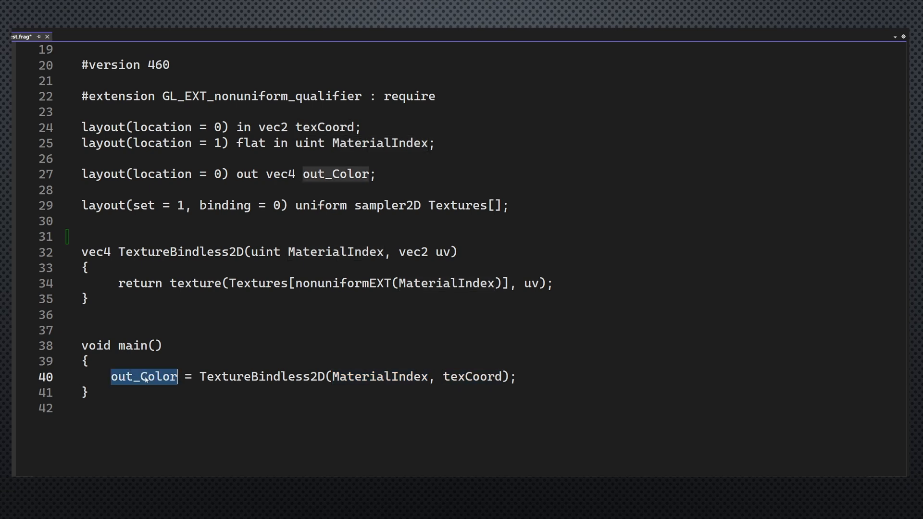